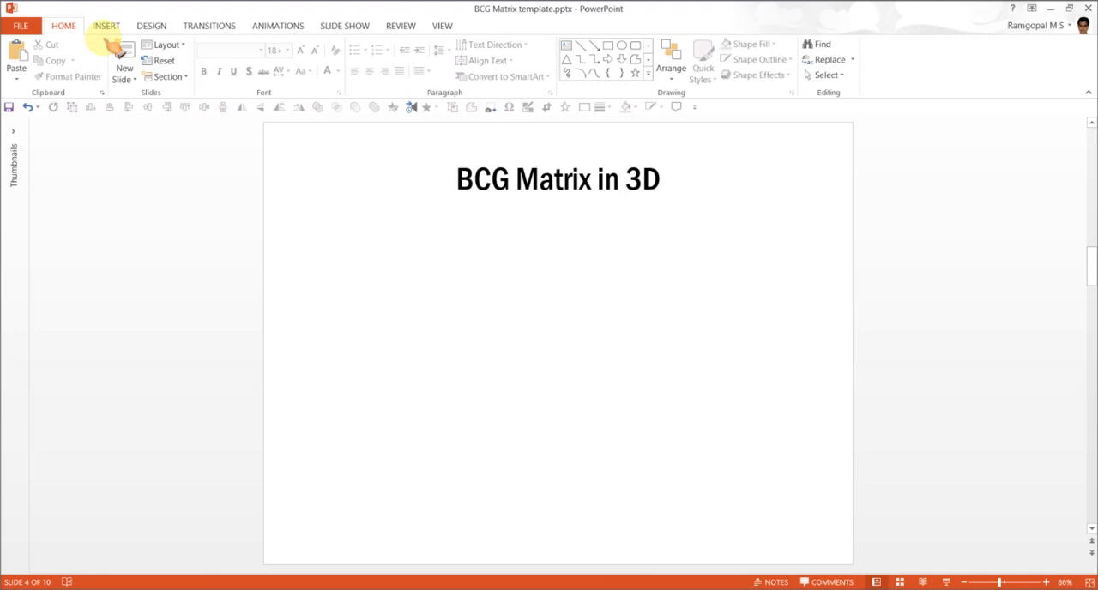
Insert a Grid Matrix SmartArt from the Matrix category onto the 'BCG Matrix in 3D' slide
left_click(106, 24)
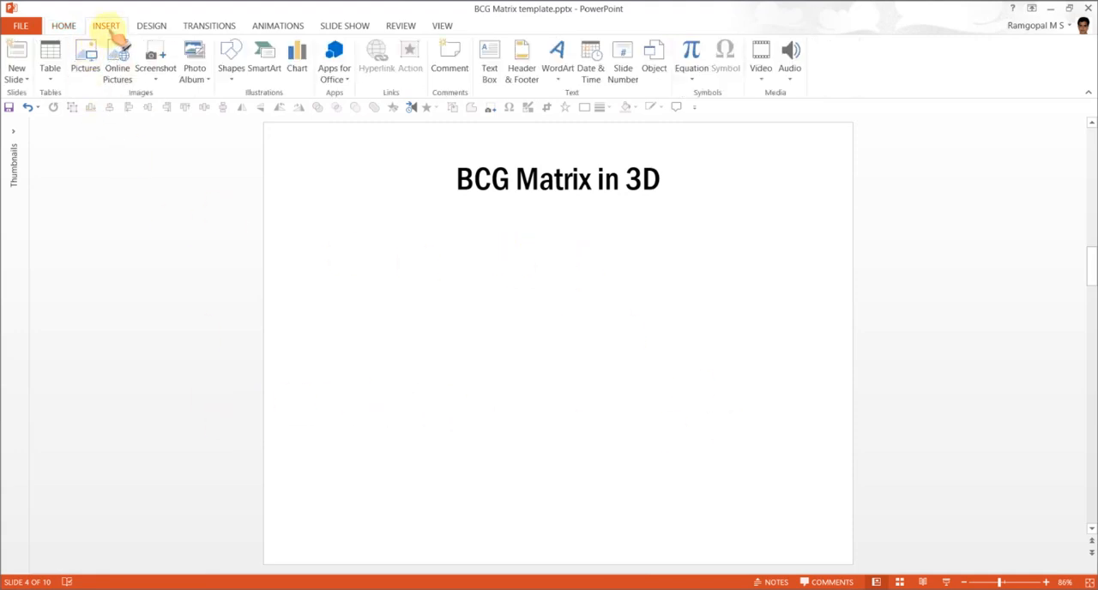
left_click(264, 55)
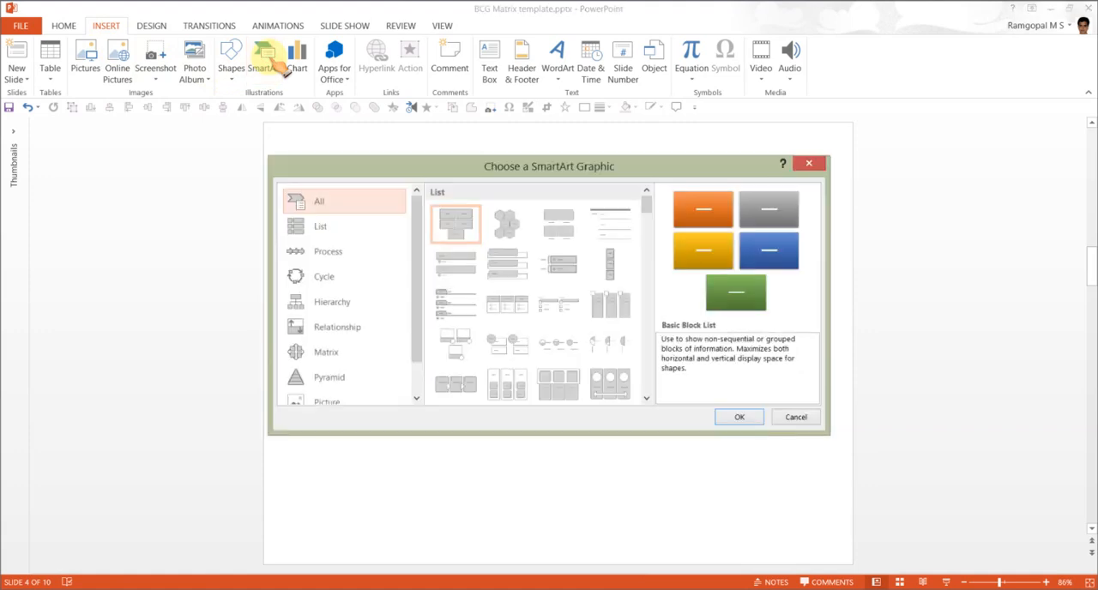
scroll("down", 3)
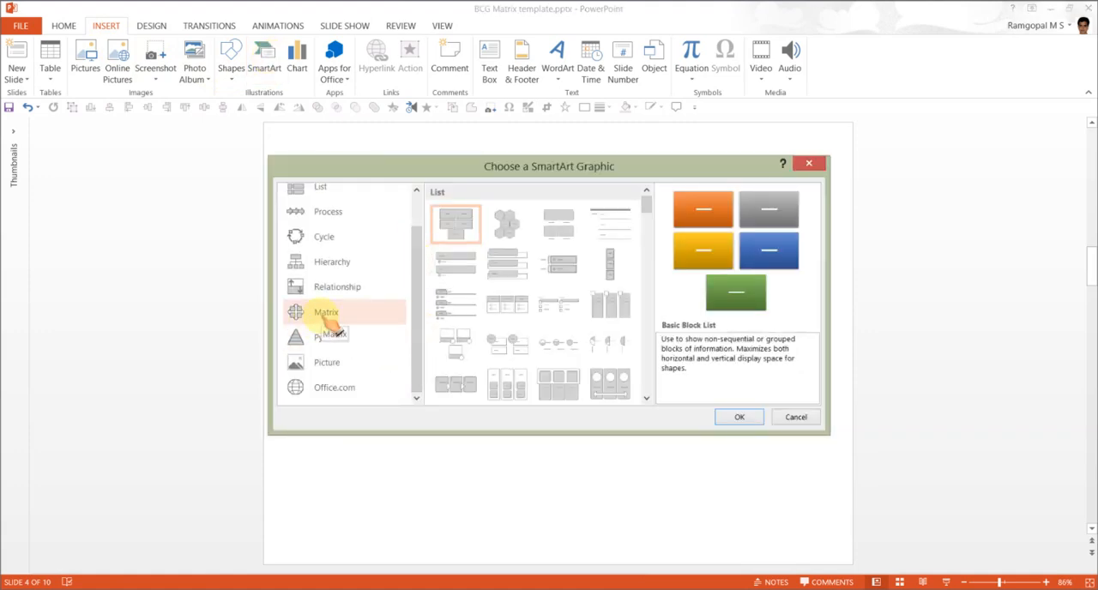
left_click(327, 313)
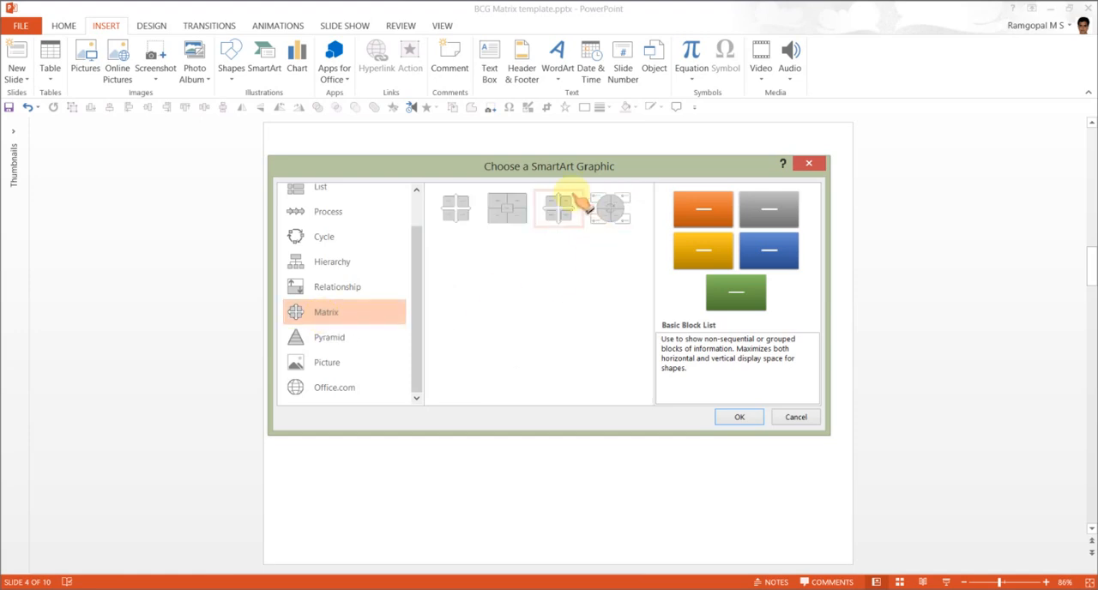
mouse_move(583, 213)
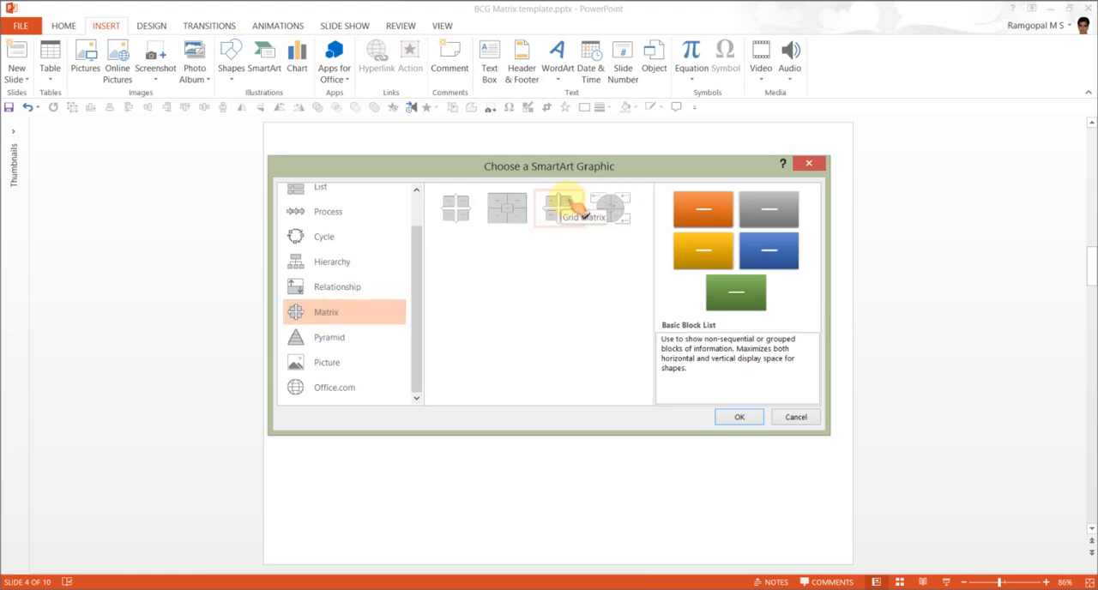
left_click(560, 208)
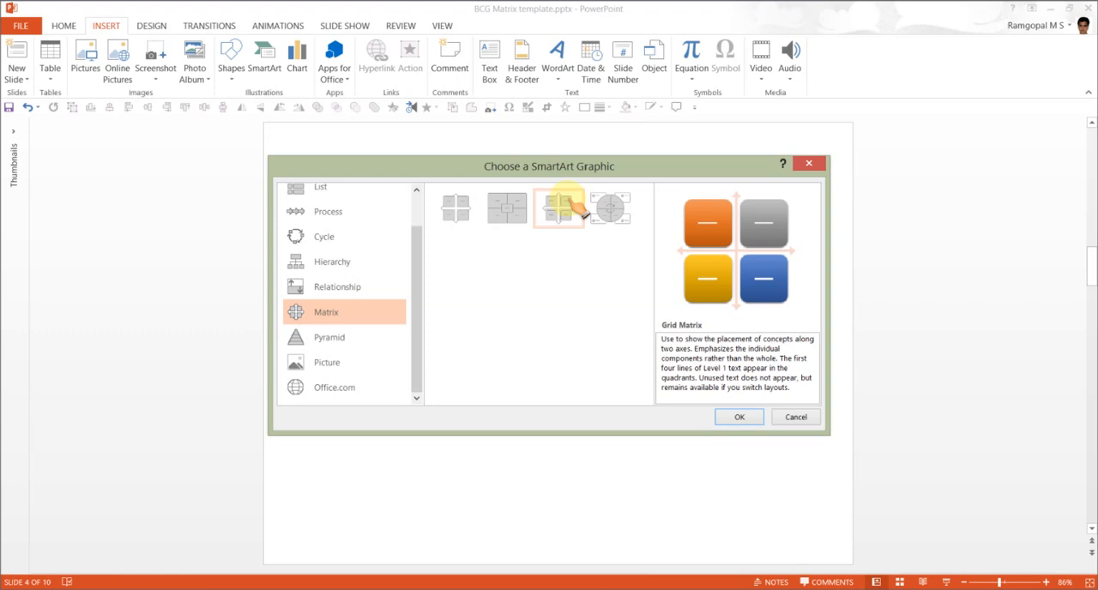
left_click(738, 418)
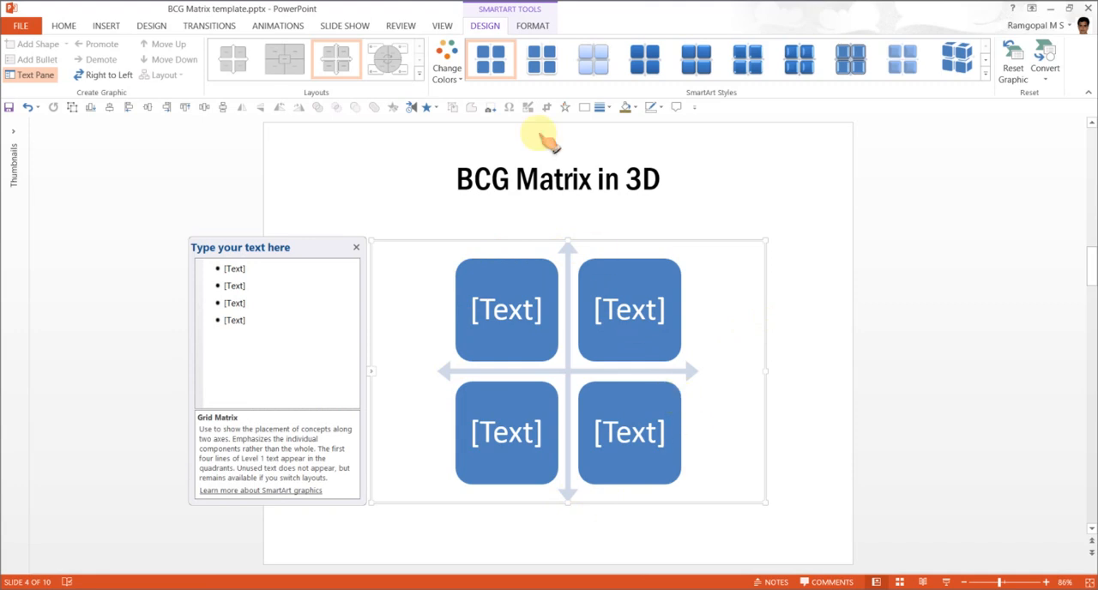
Apply a Colorful scheme so the quadrants show green, teal, blue and purple
left_click(447, 60)
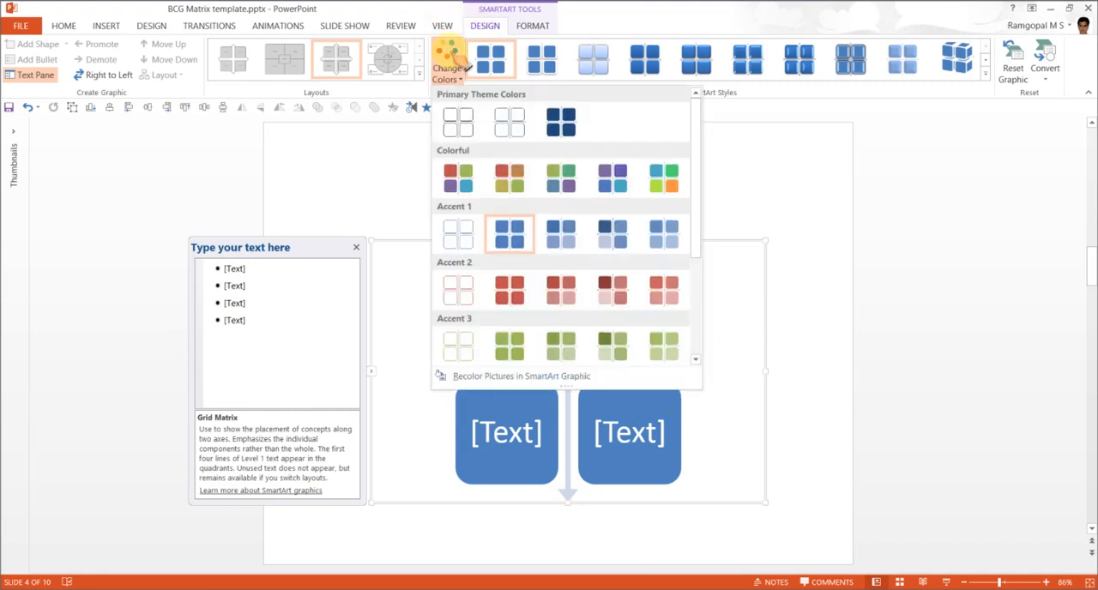
mouse_move(611, 175)
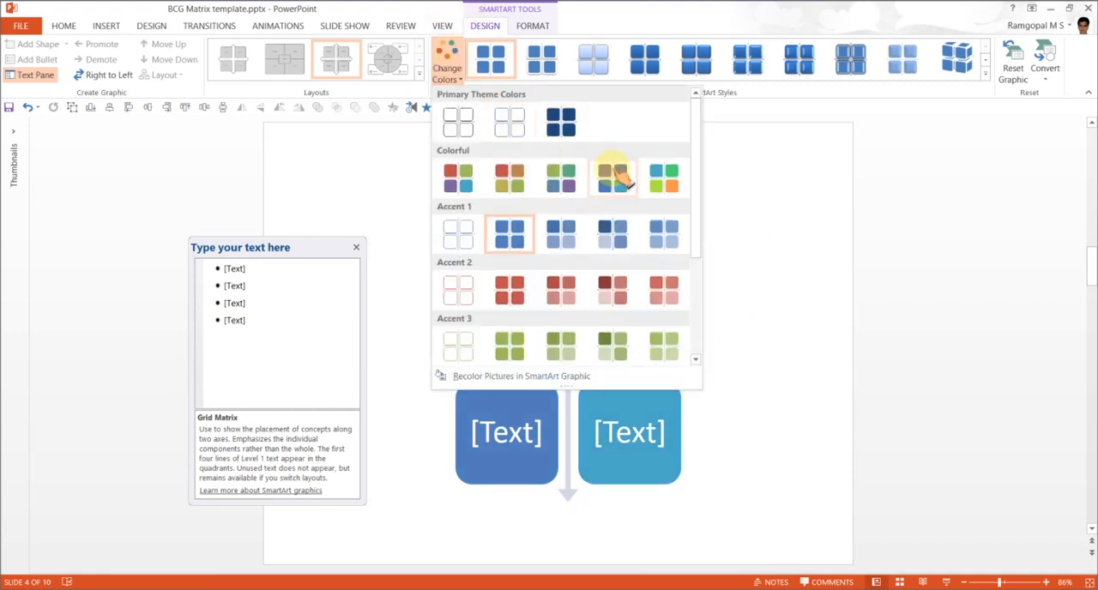
left_click(614, 176)
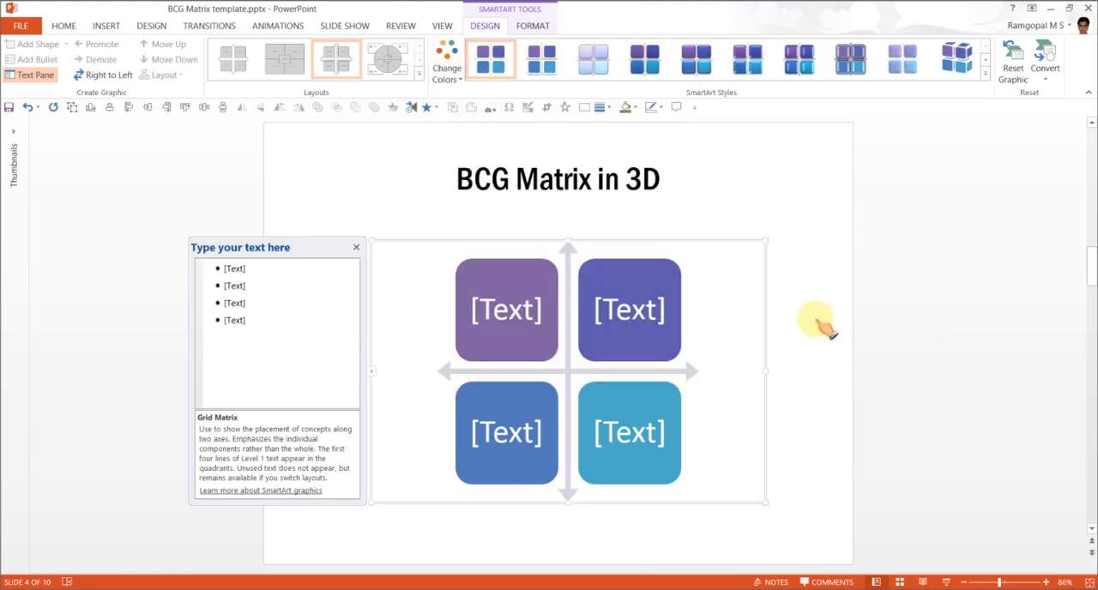
left_click(446, 60)
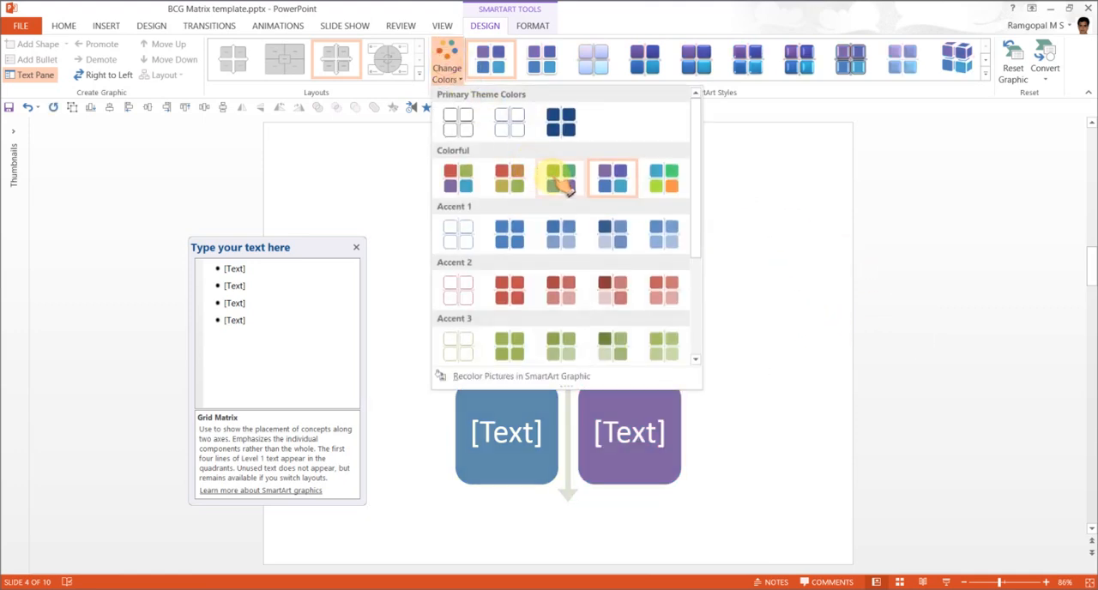
left_click(559, 178)
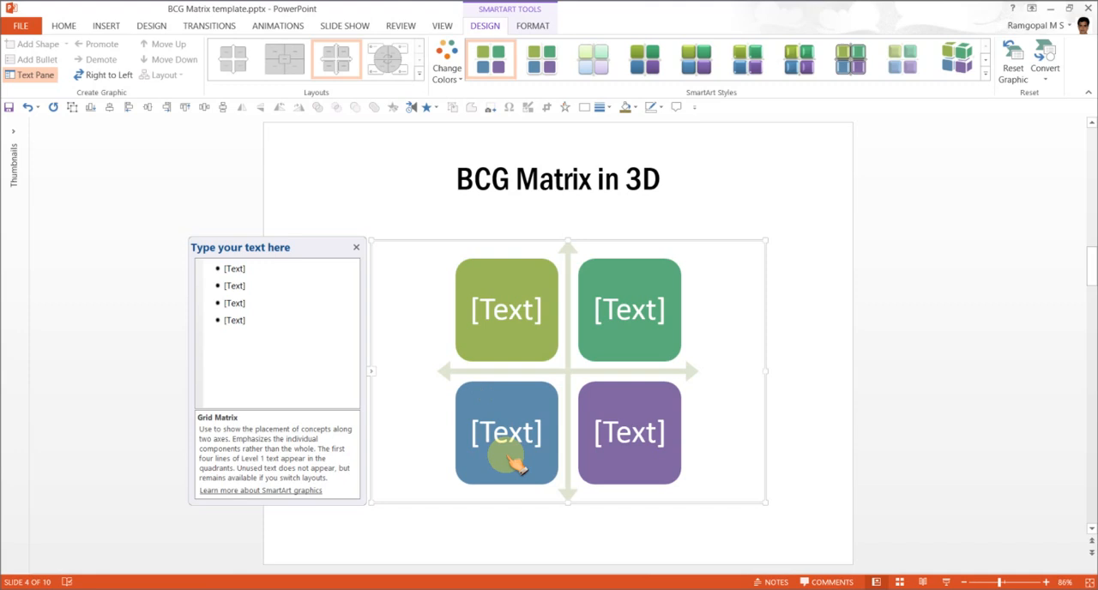
mouse_move(772, 306)
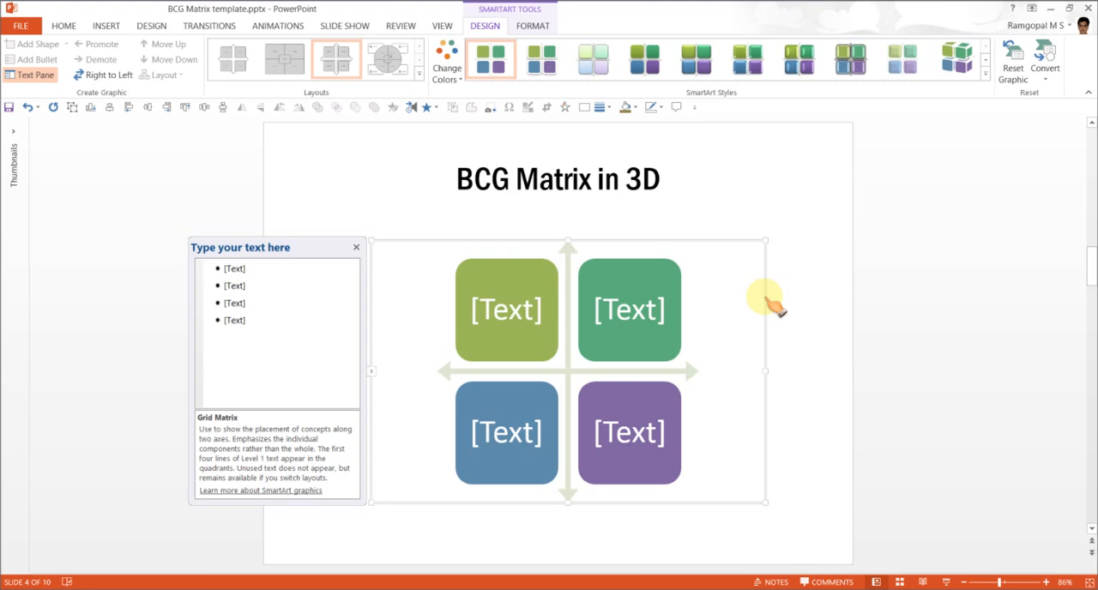
mouse_move(594, 438)
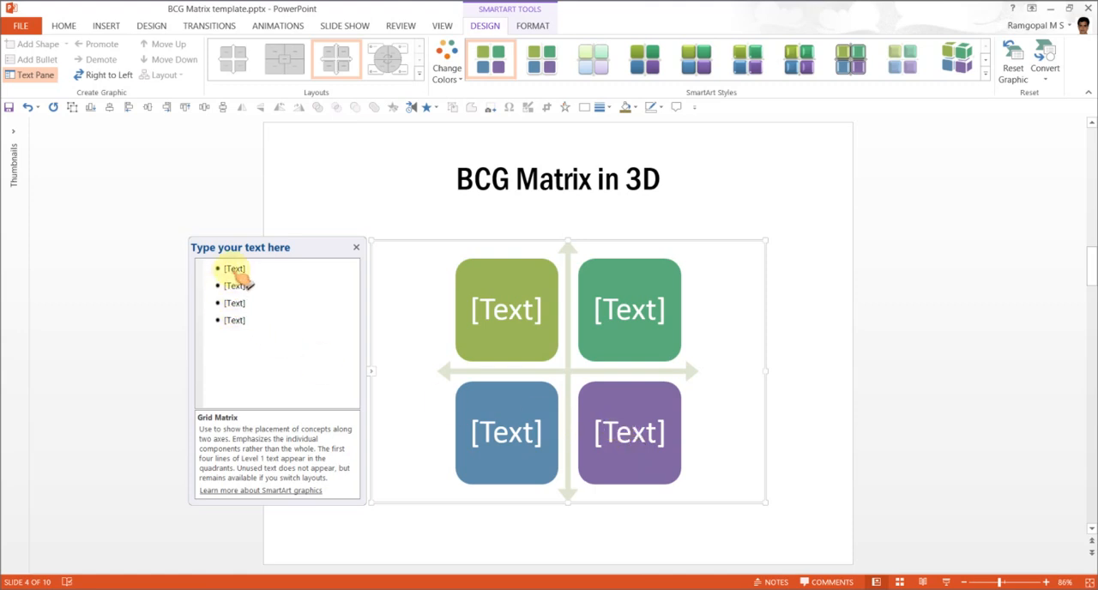
Enter Product 1 to Product 4 as the four quadrant labels in the Text Pane
type("Produc")
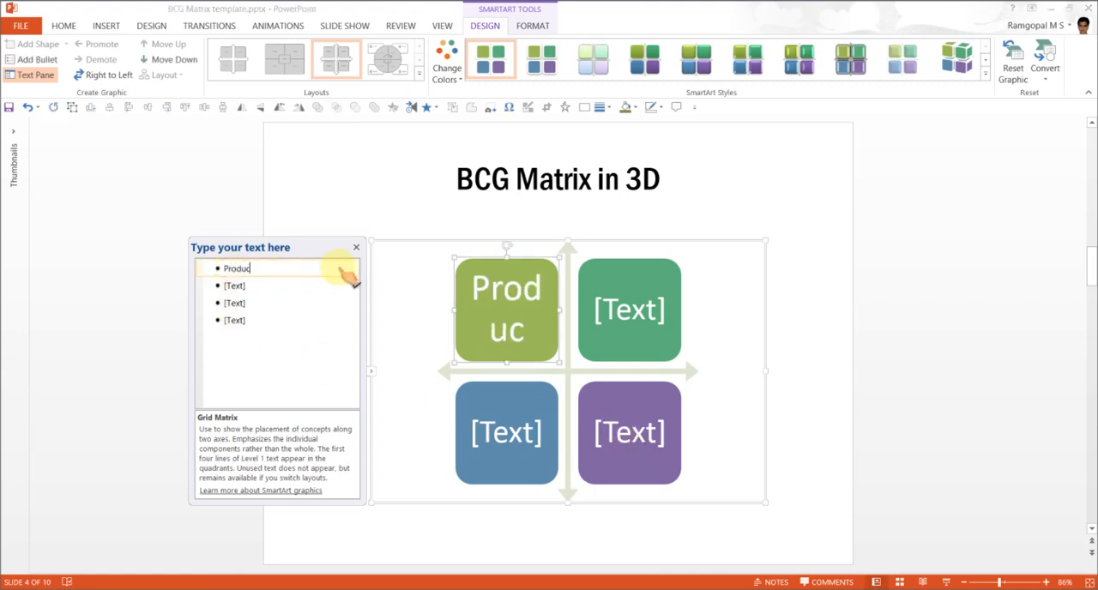
type("t 2")
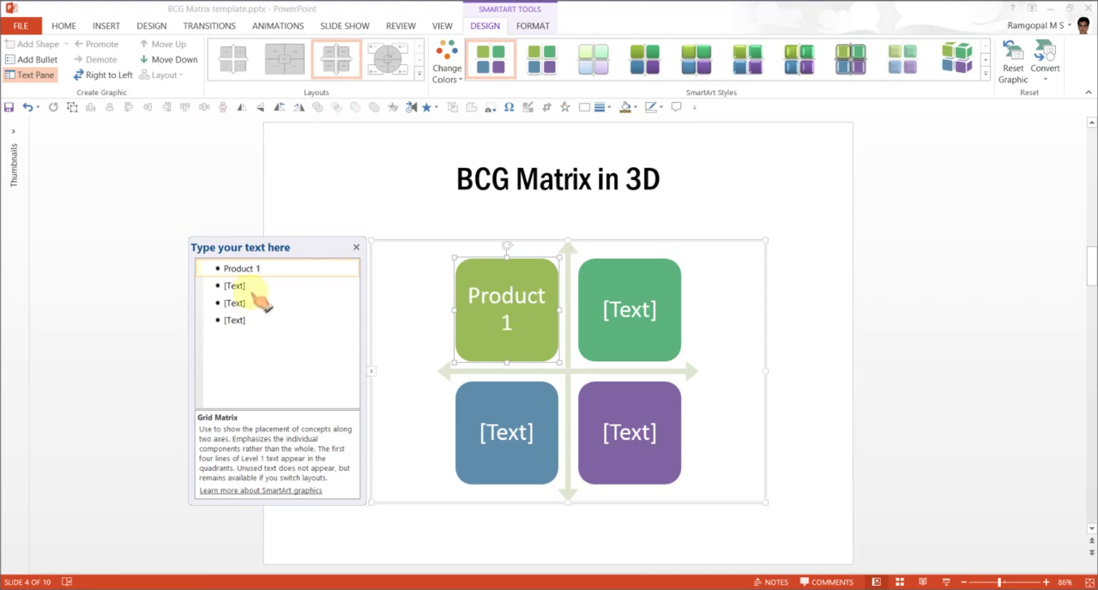
left_click(233, 285)
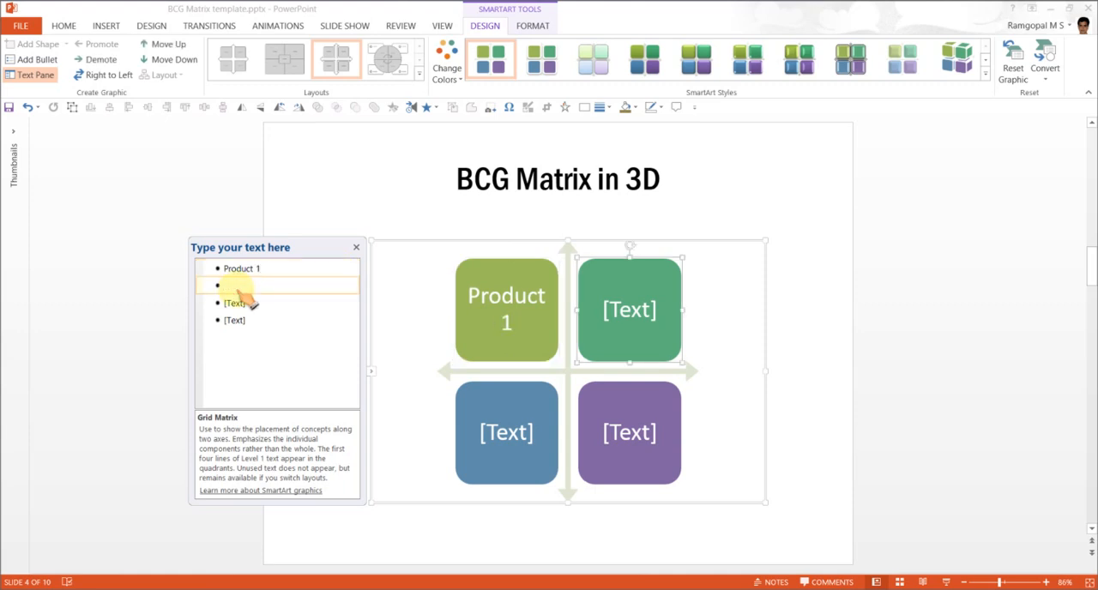
type("Product 2")
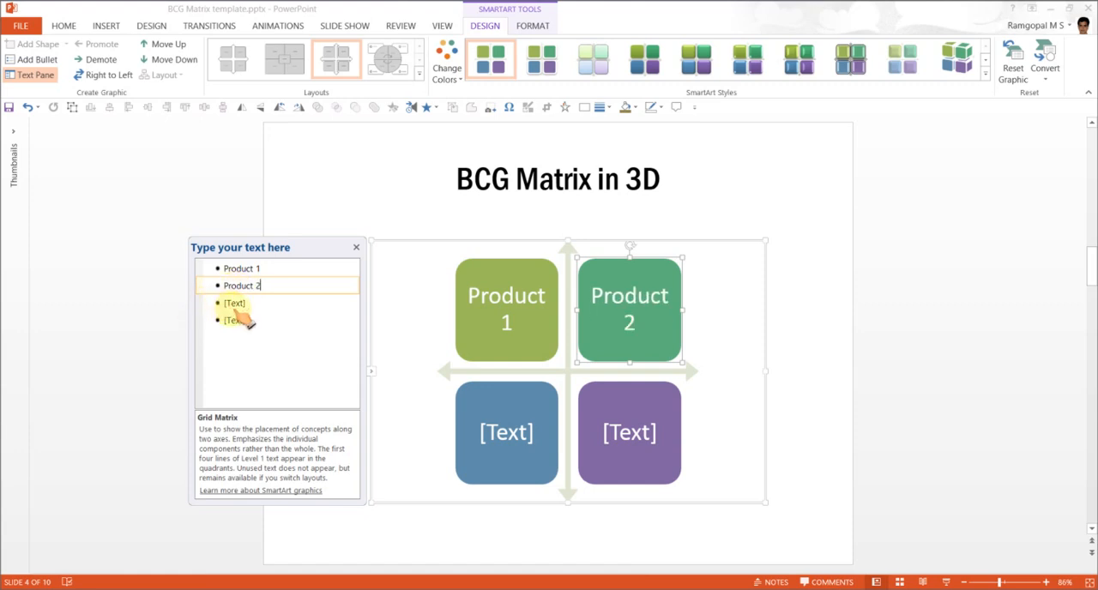
type("Product 3")
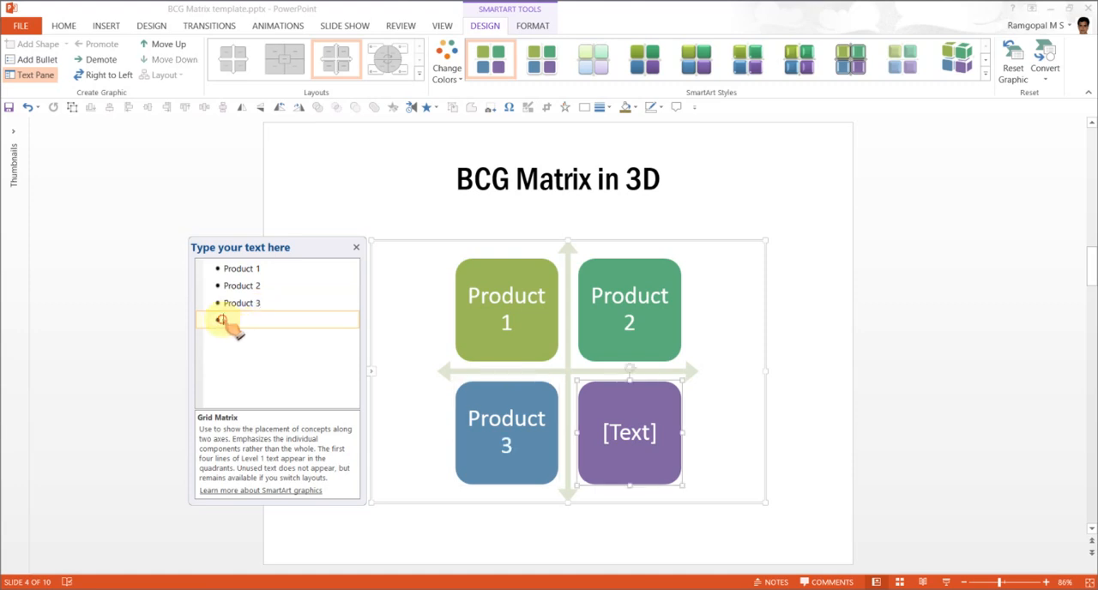
type("{r")
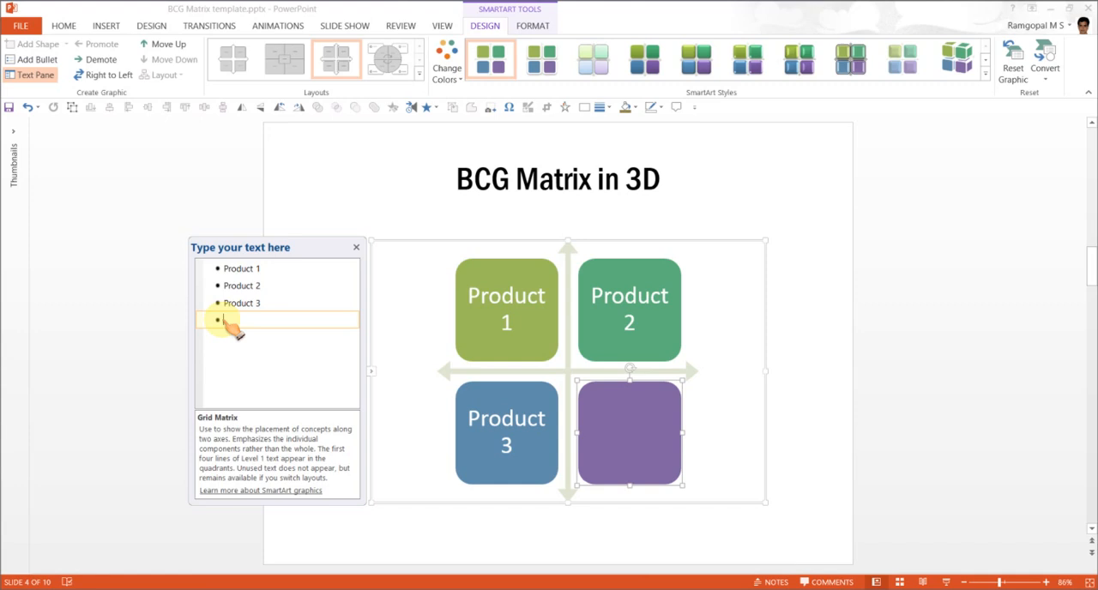
type("Product 4")
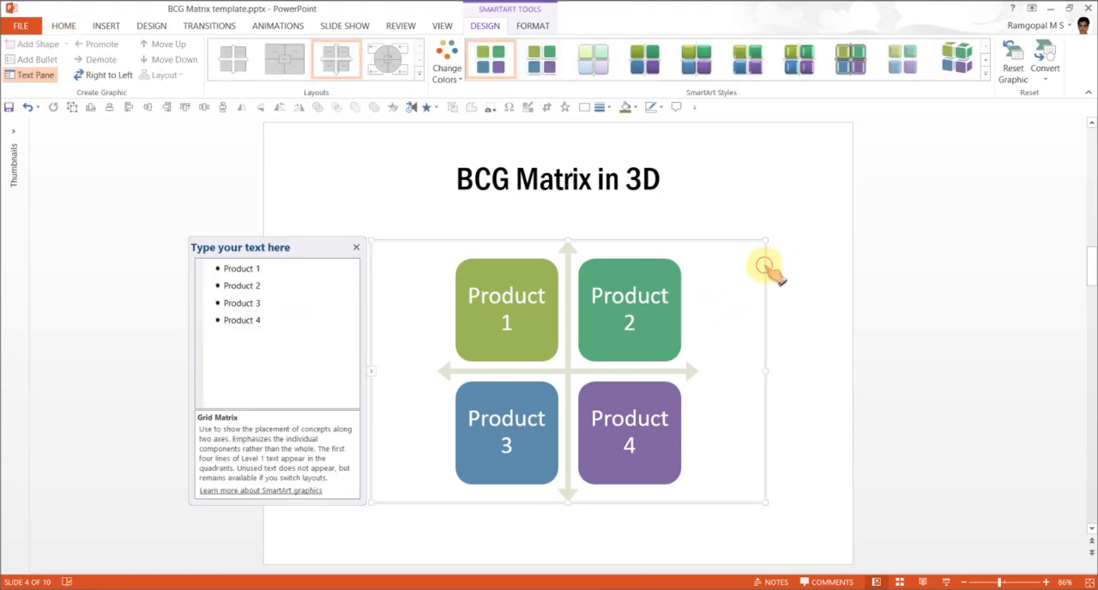
mouse_move(832, 541)
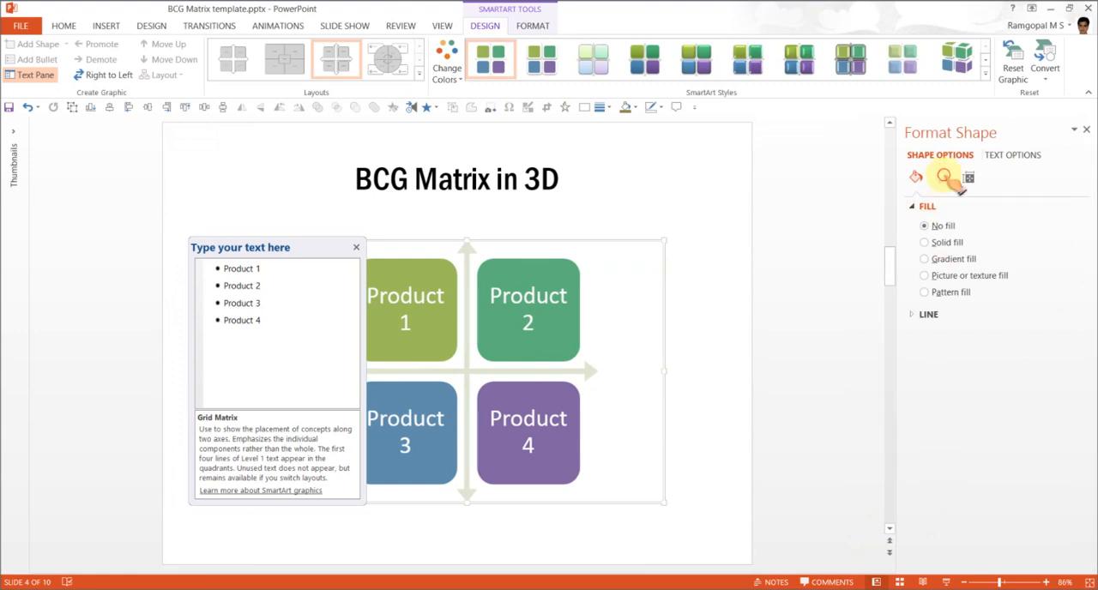
Apply the Perspective Relaxed 3-D rotation preset to the matrix boxes
left_click(942, 176)
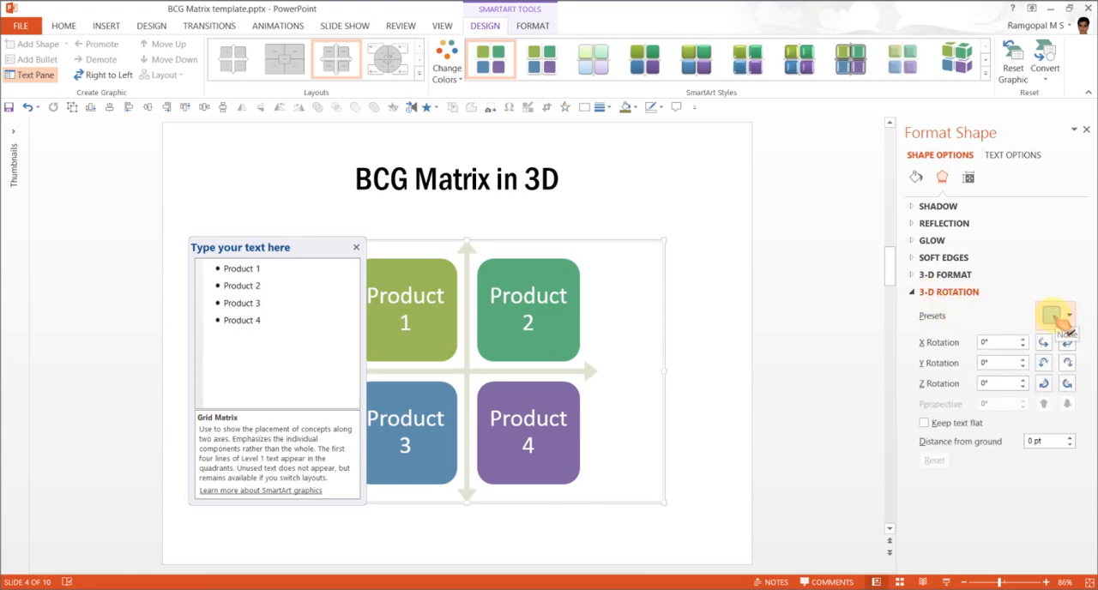
left_click(1056, 316)
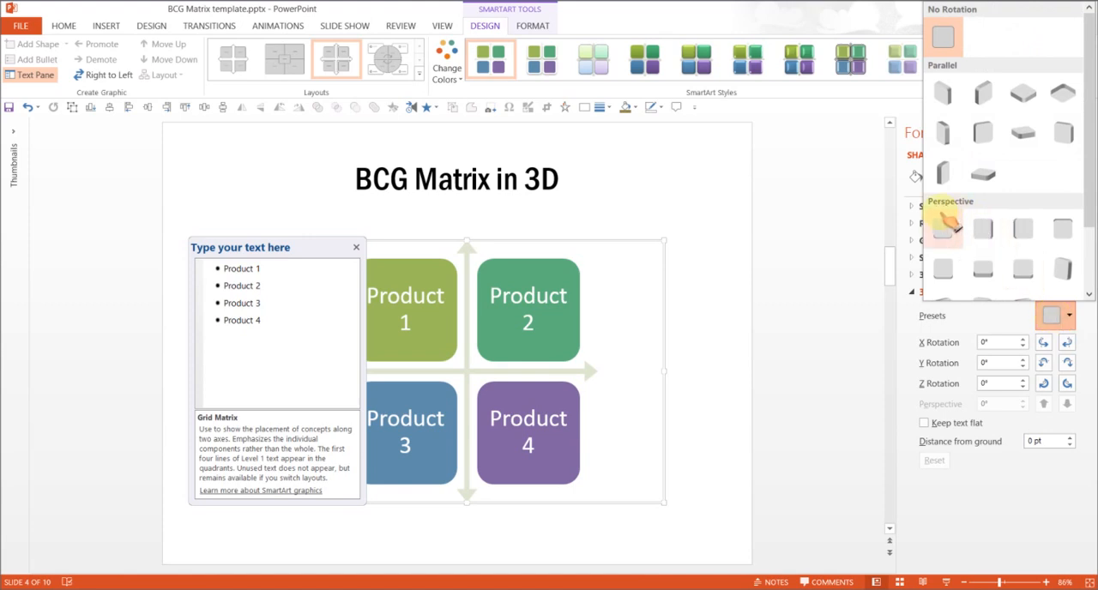
mouse_move(1027, 272)
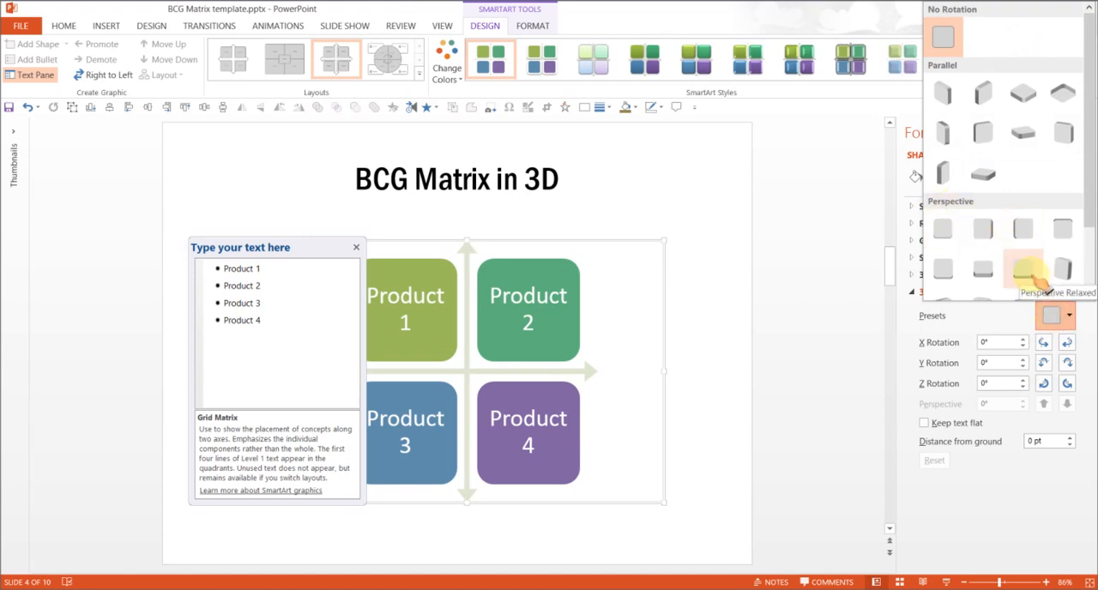
left_click(1023, 268)
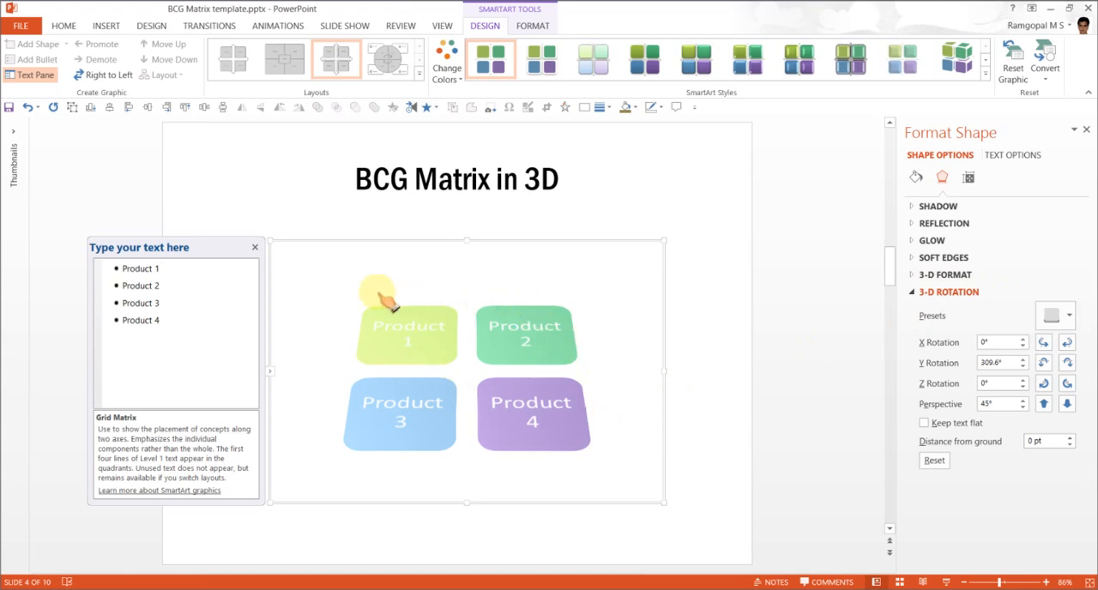
mouse_move(677, 369)
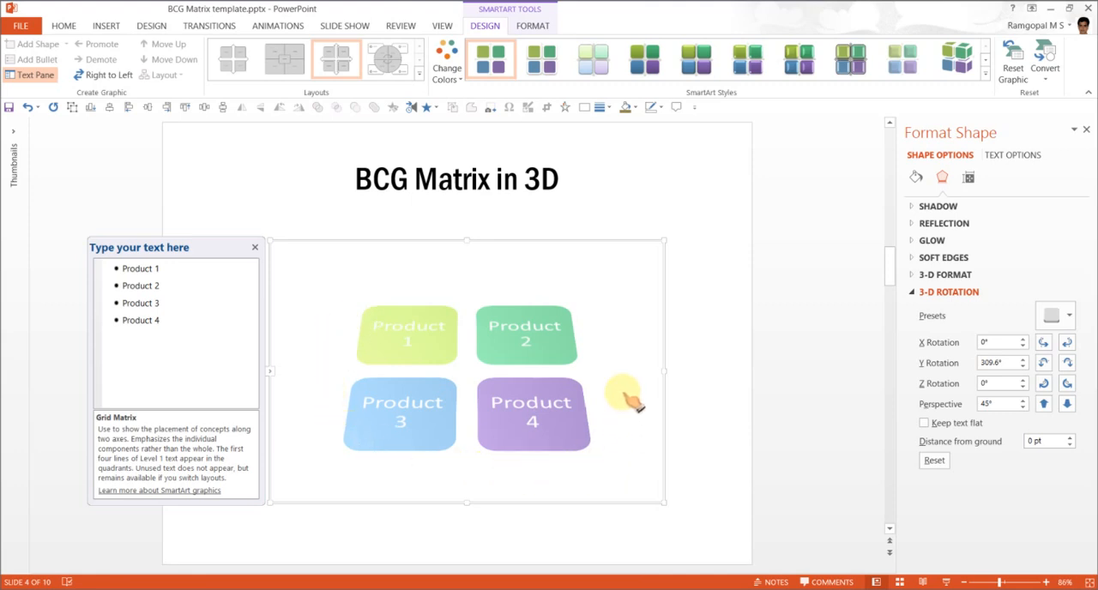
mouse_move(671, 307)
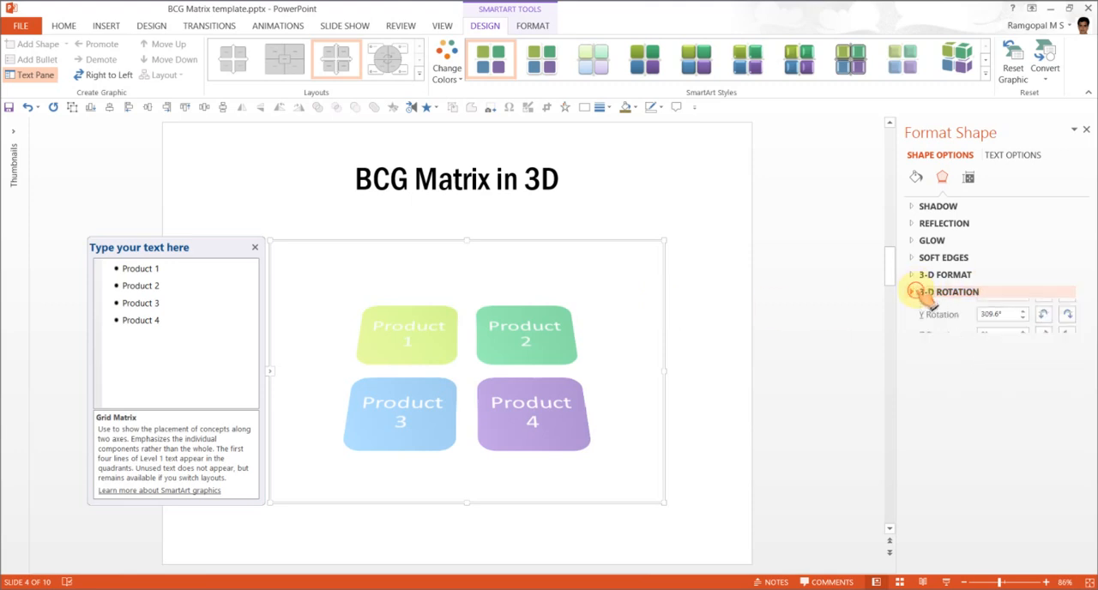
Give the boxes a raised Top bevel under 3-D Format
left_click(945, 275)
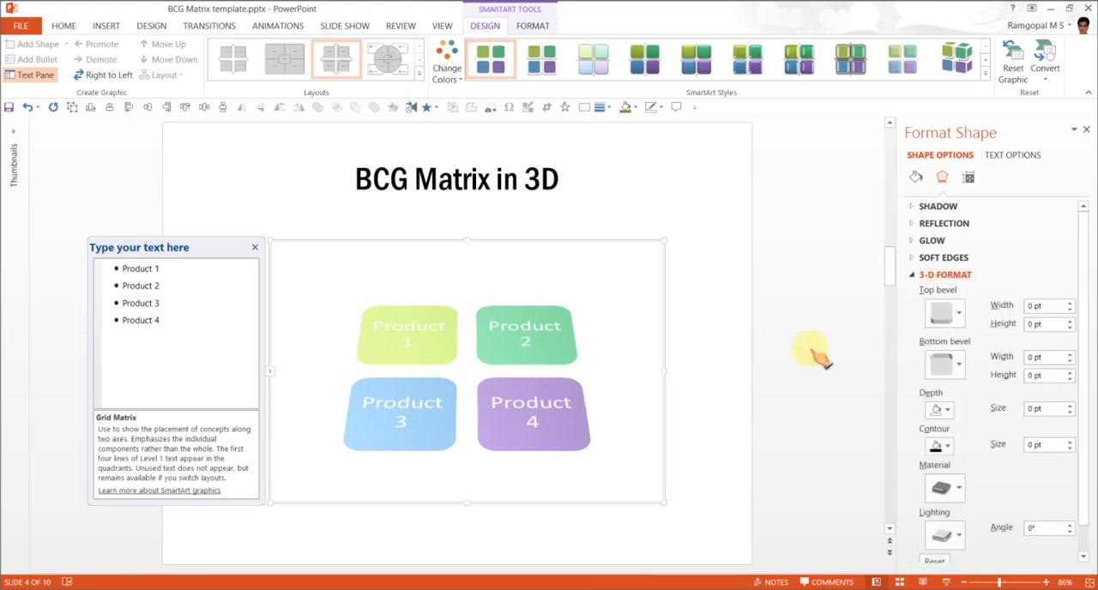
mouse_move(707, 375)
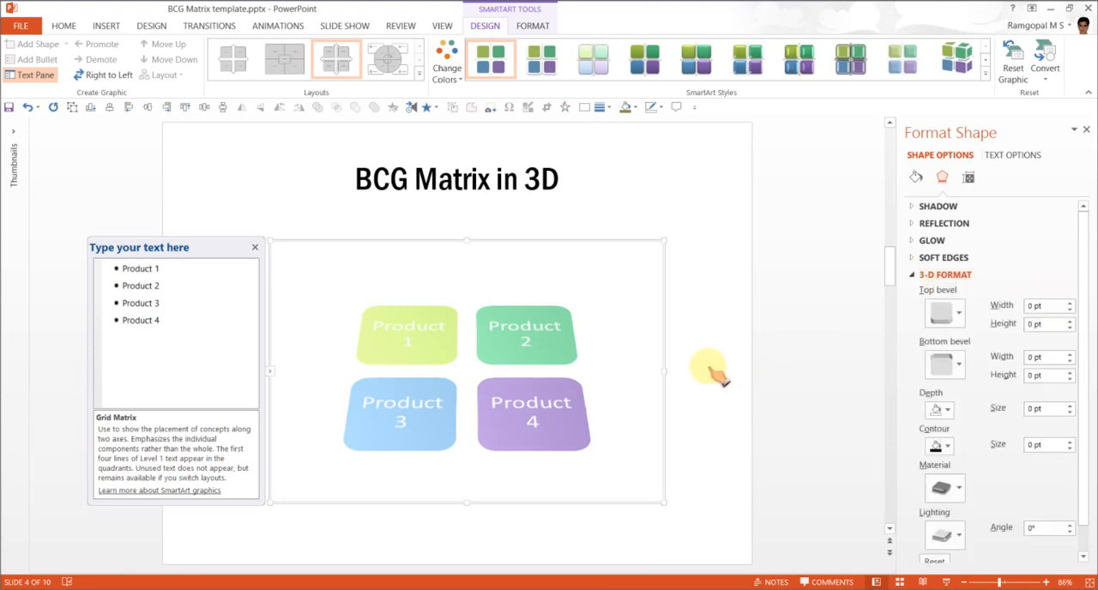
mouse_move(884, 329)
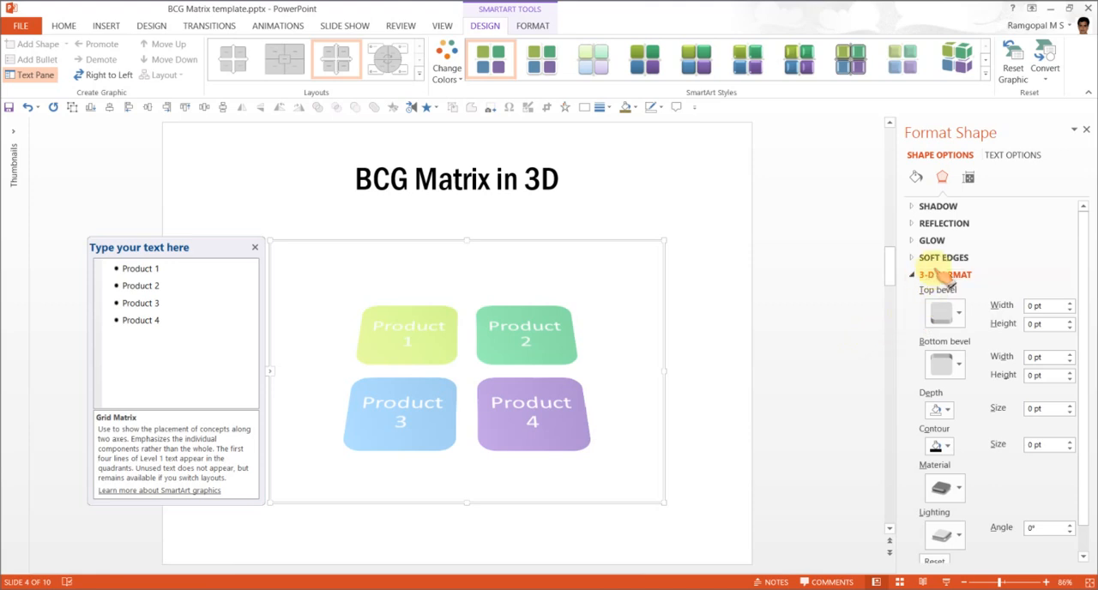
mouse_move(678, 309)
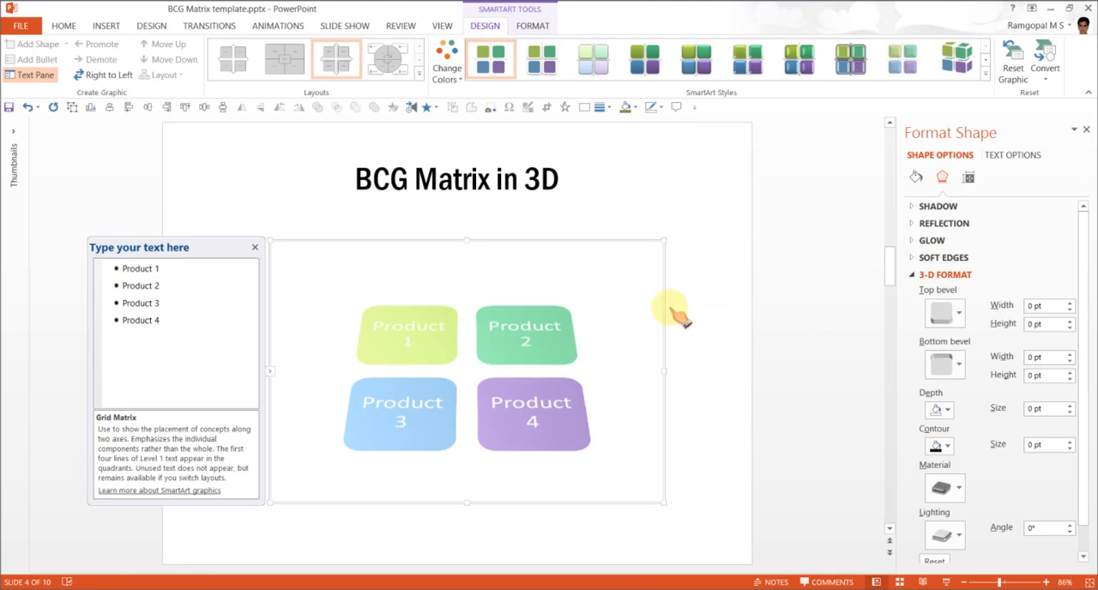
mouse_move(696, 310)
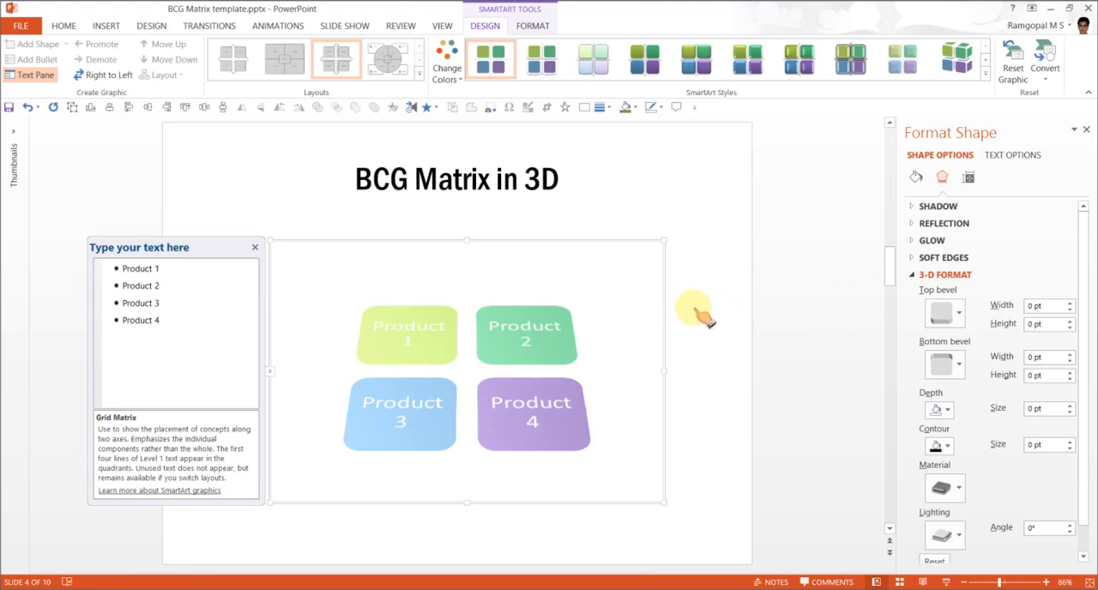
left_click(944, 312)
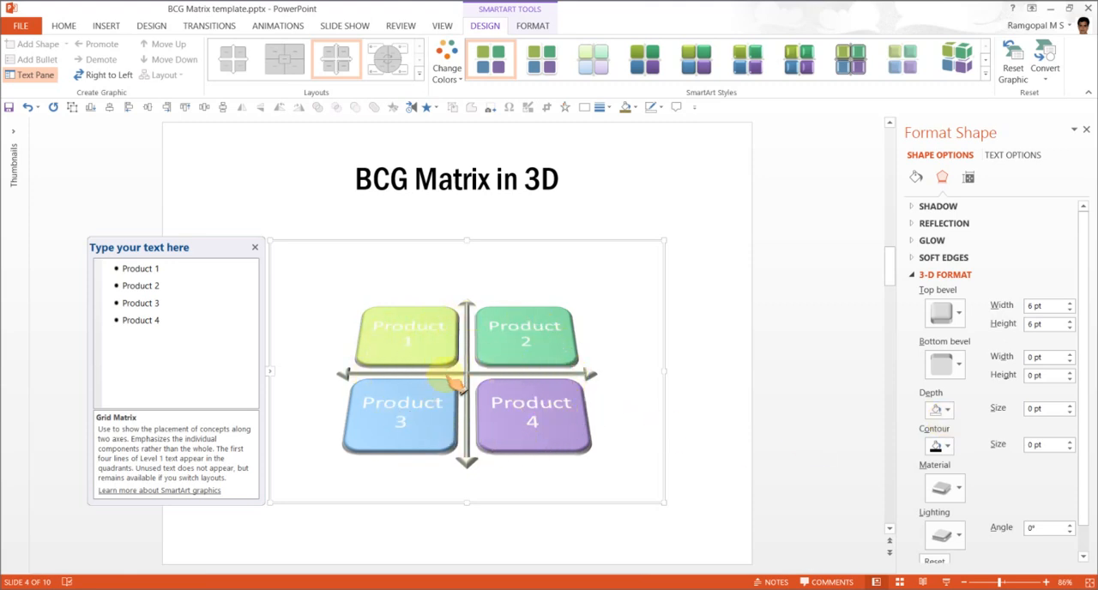
mouse_move(558, 405)
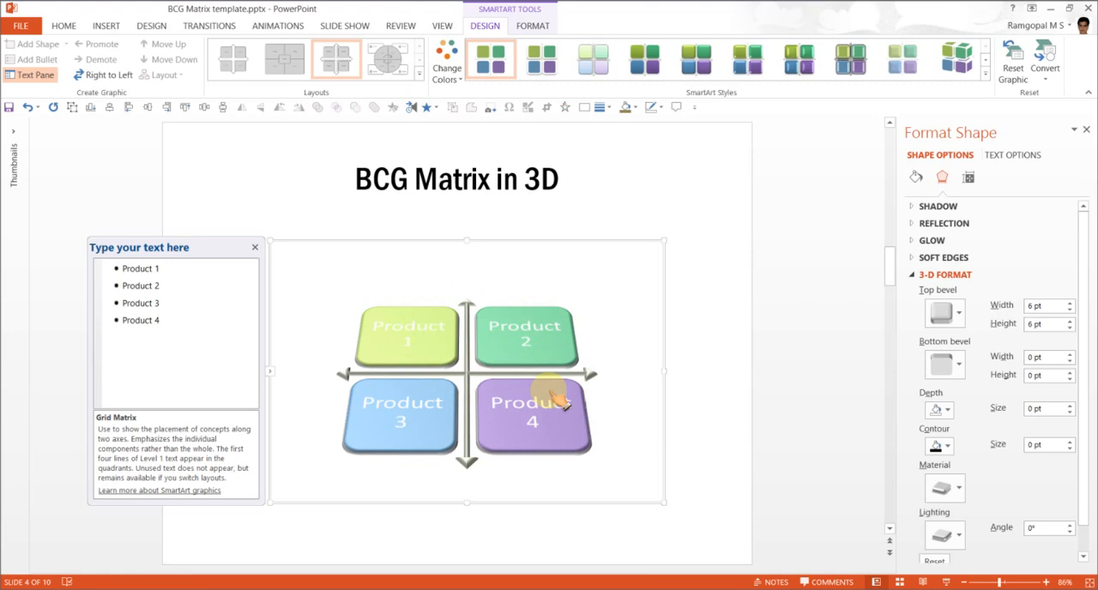
mouse_move(673, 508)
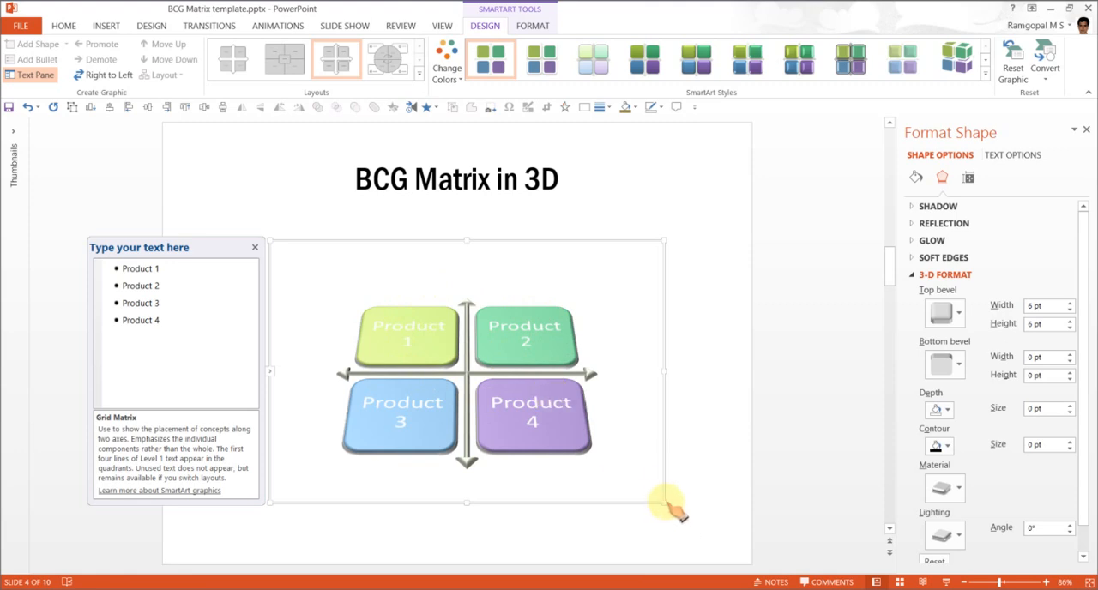
left_click_drag(673, 506, 703, 530)
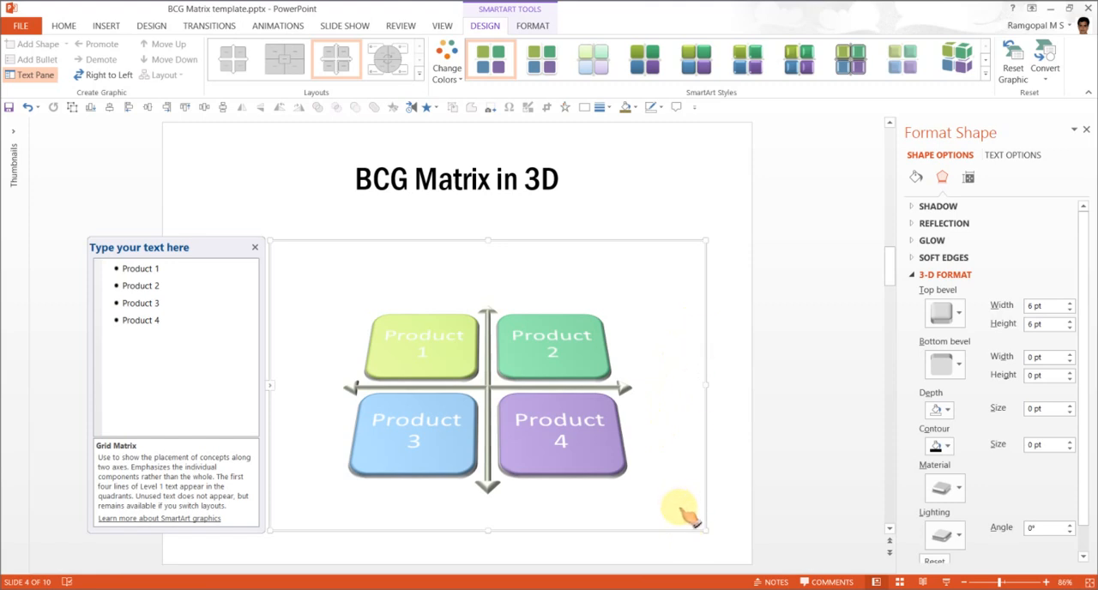
mouse_move(708, 352)
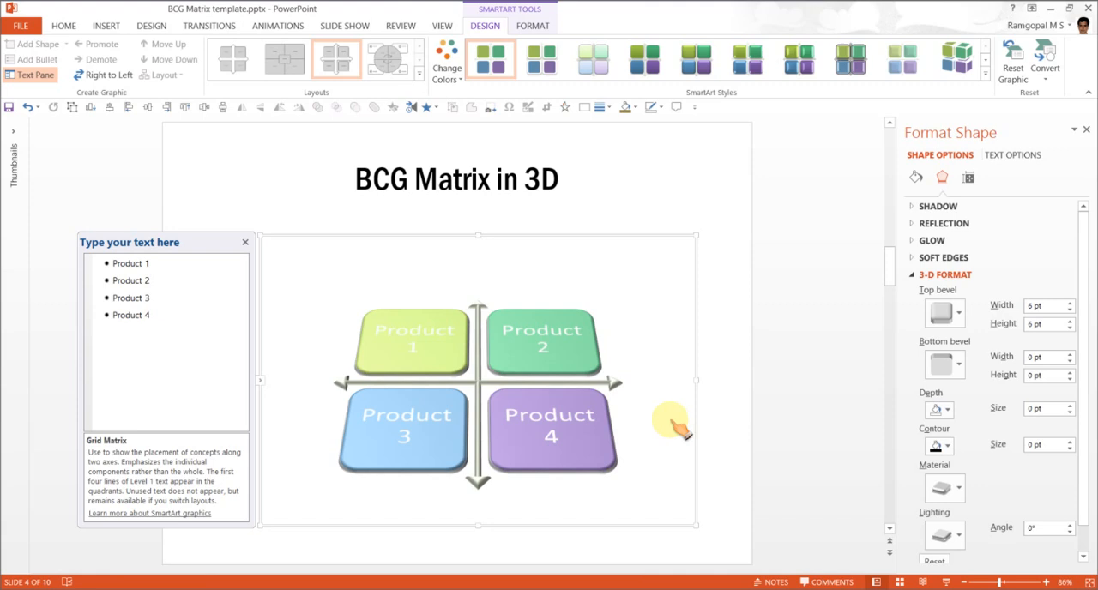
mouse_move(467, 369)
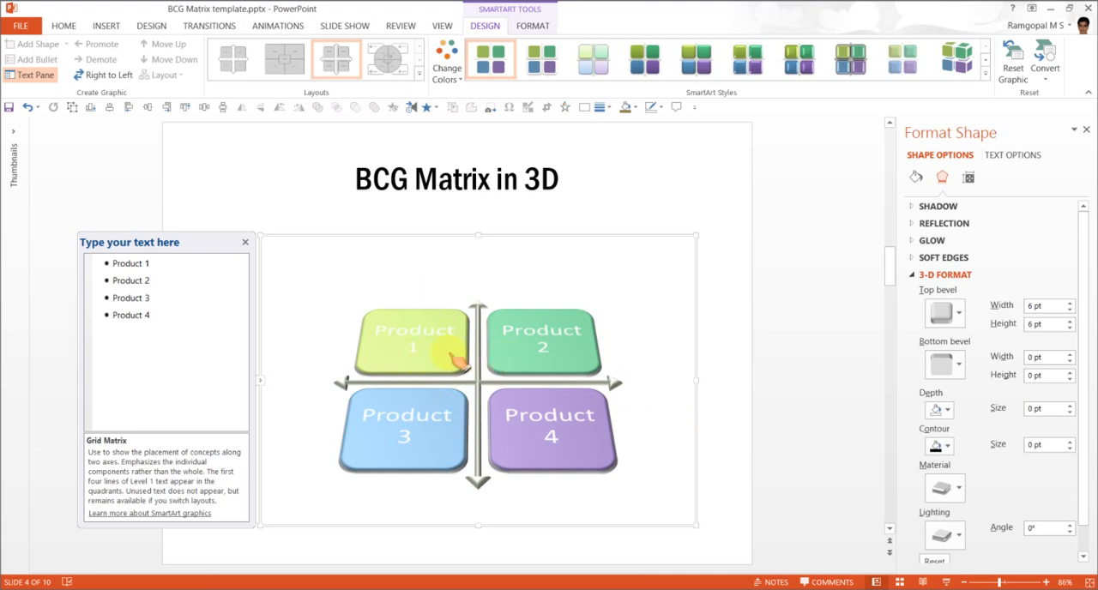
mouse_move(583, 446)
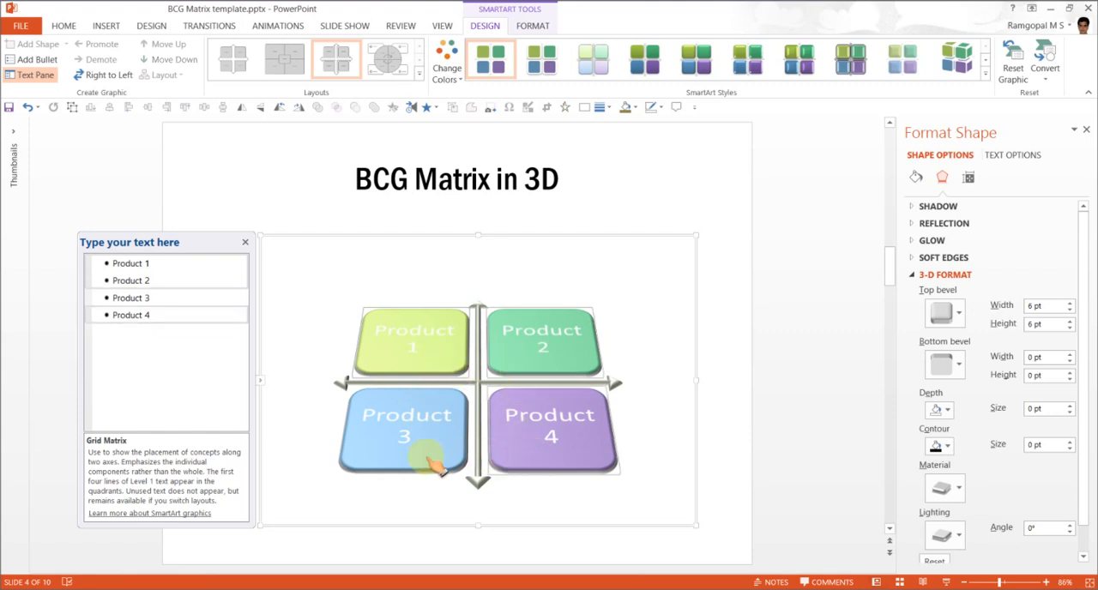
Set the Product label font colour to Black
left_click(64, 24)
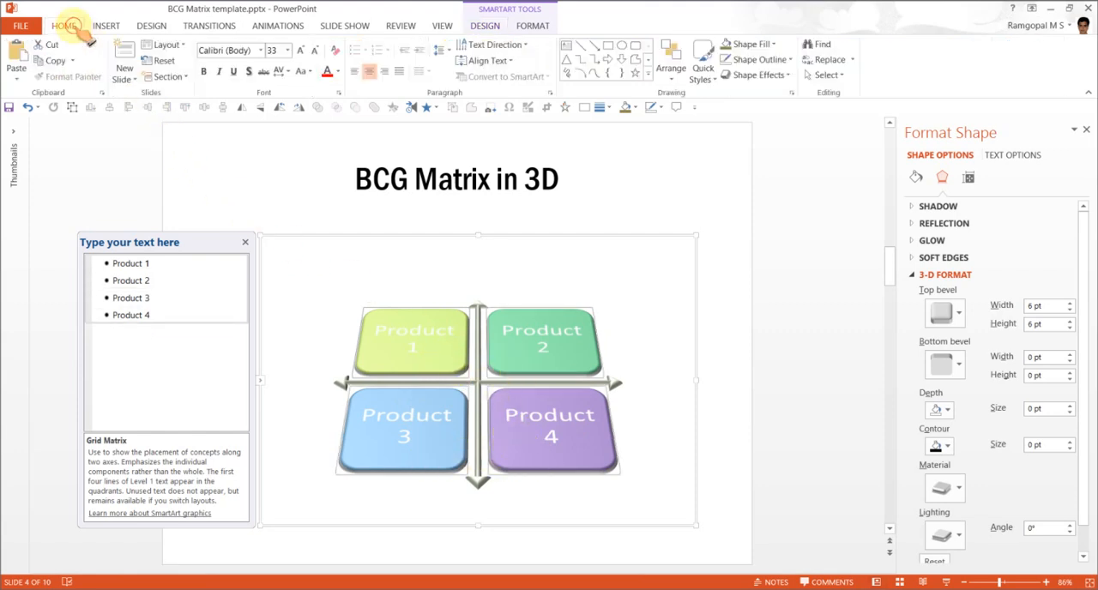
left_click(336, 72)
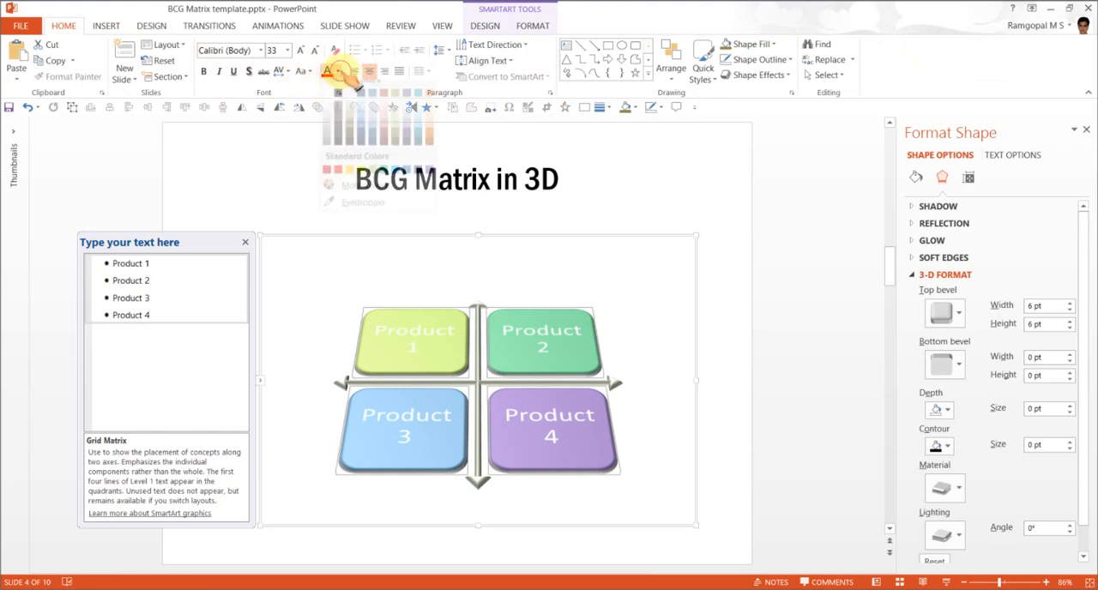
left_click(336, 70)
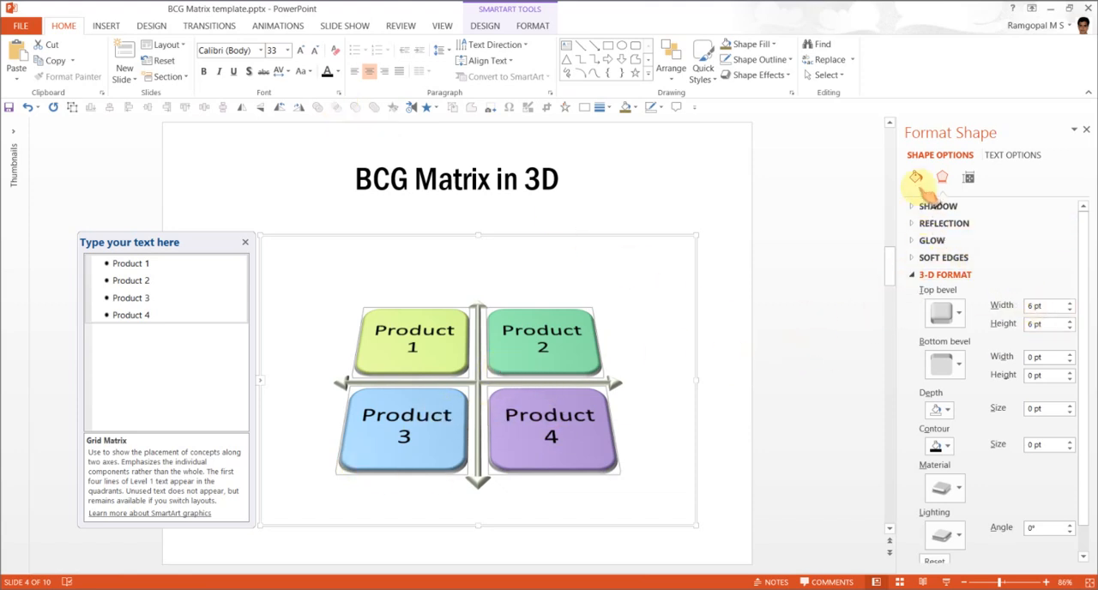
Set the box outline to No line, ready for a 15 pt 3-D depth
left_click(916, 177)
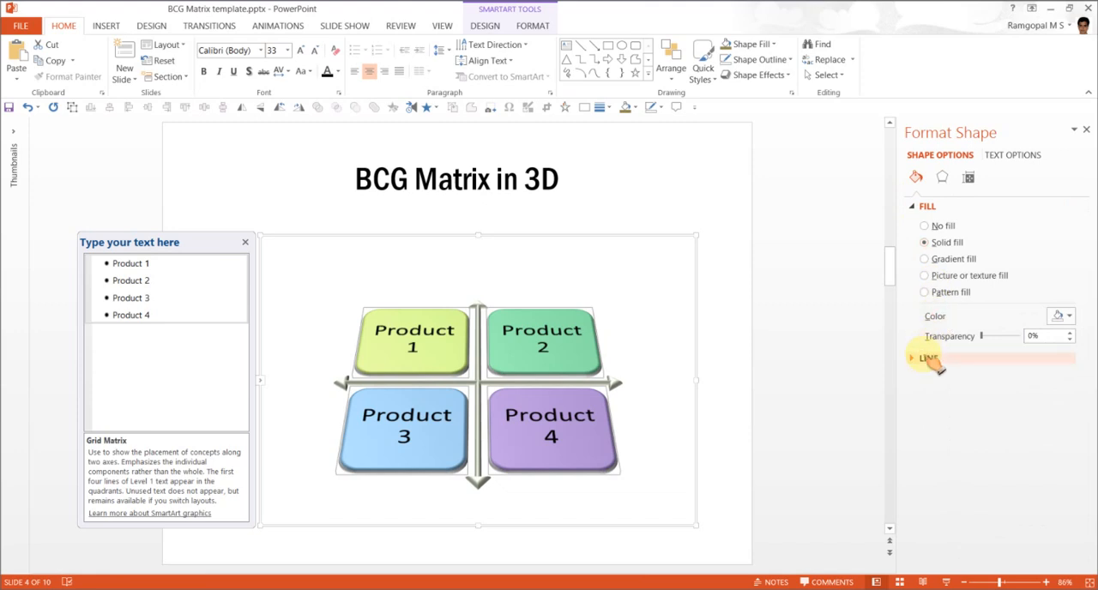
left_click(929, 357)
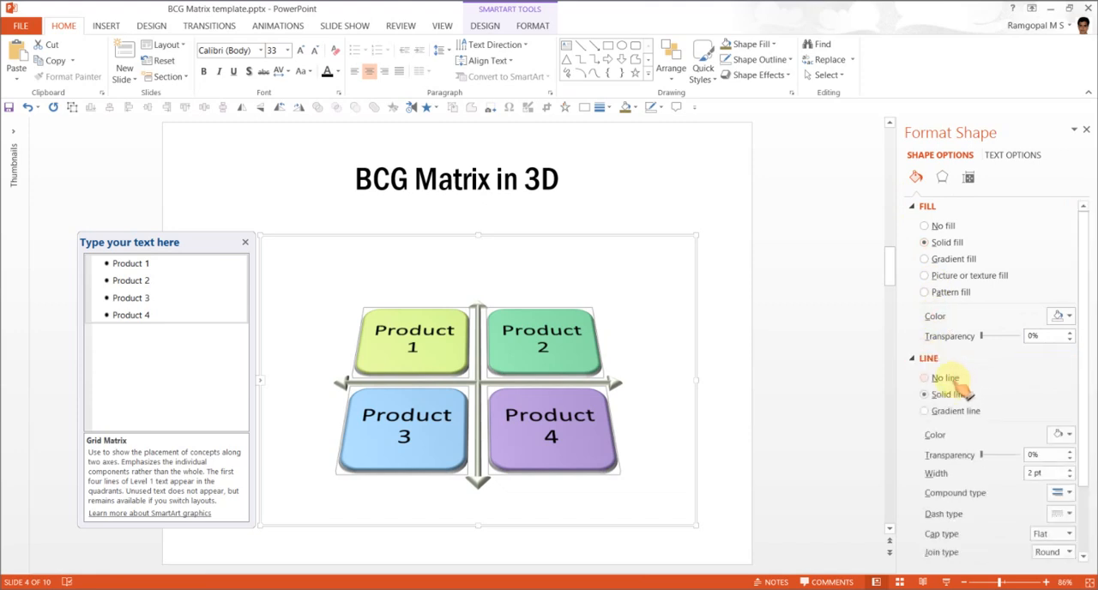
left_click(924, 377)
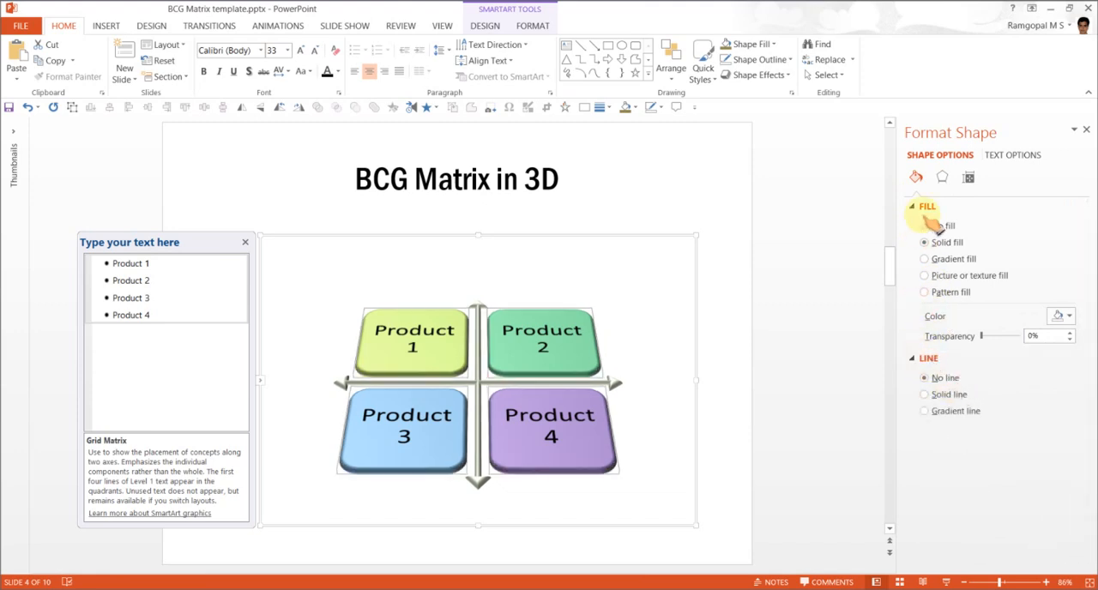
left_click(926, 206)
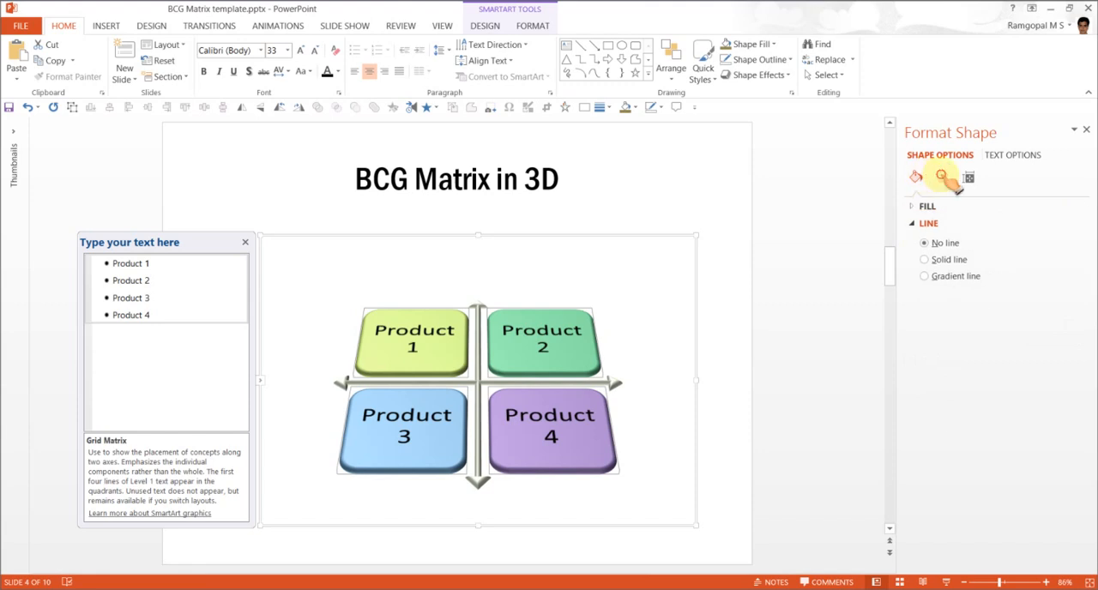
left_click(942, 177)
type("15")
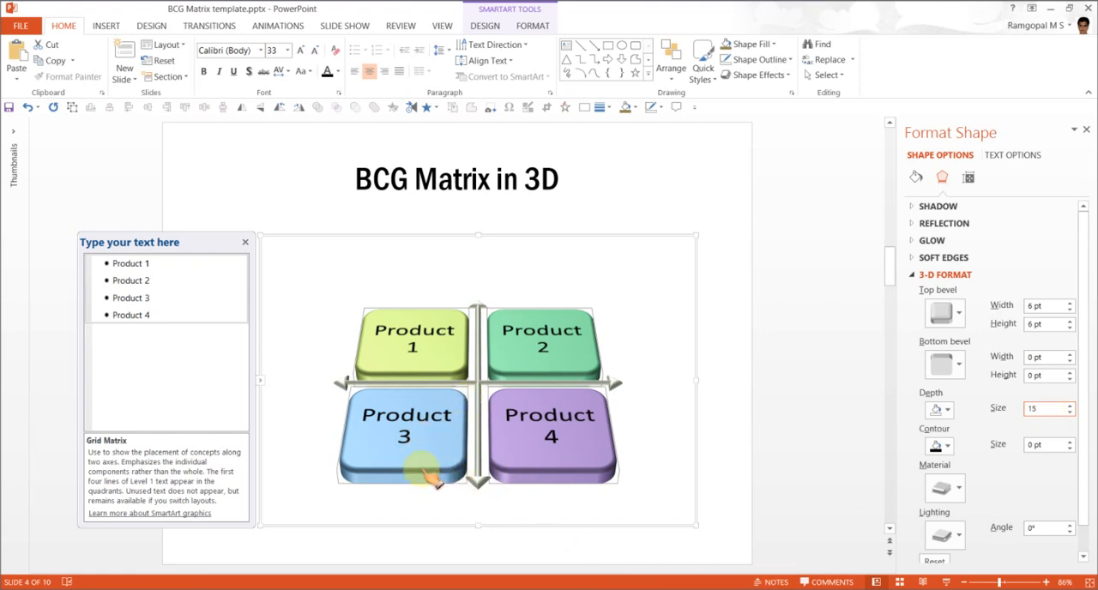
mouse_move(690, 432)
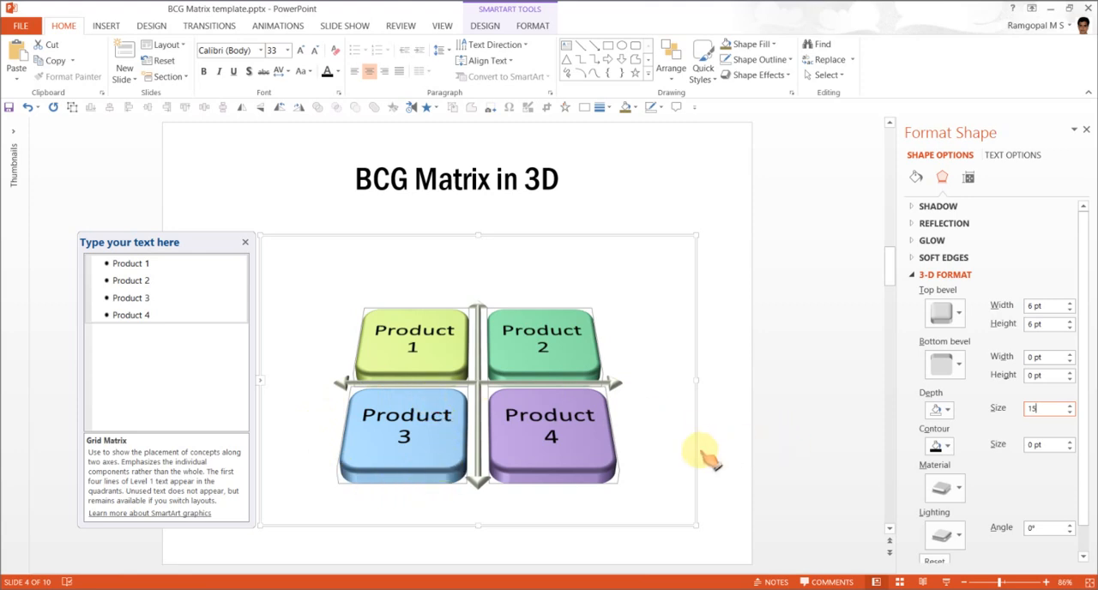
mouse_move(700, 467)
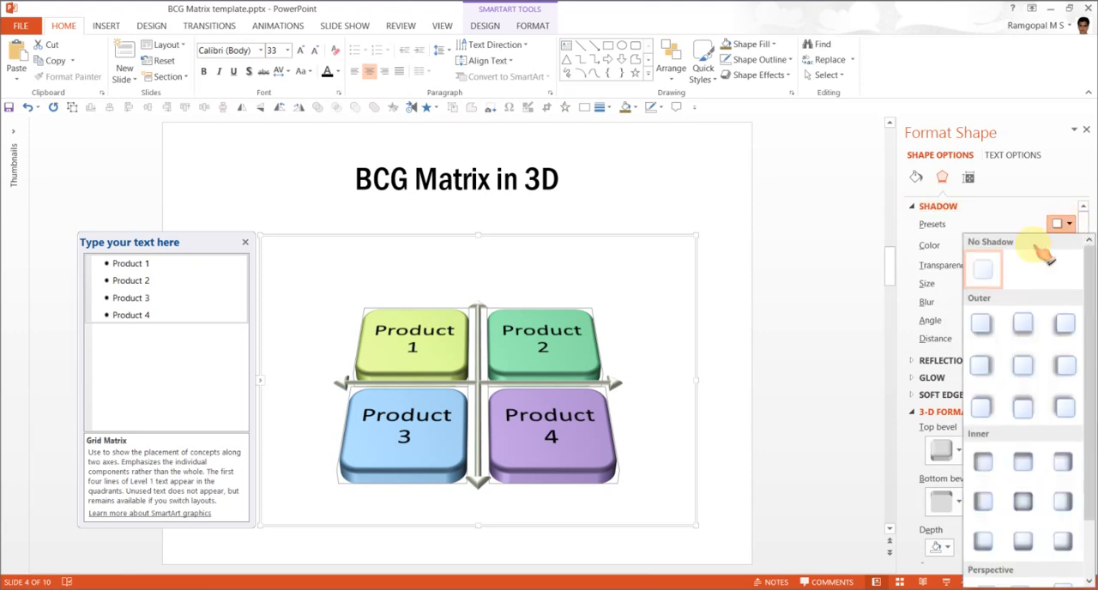
mouse_move(1023, 369)
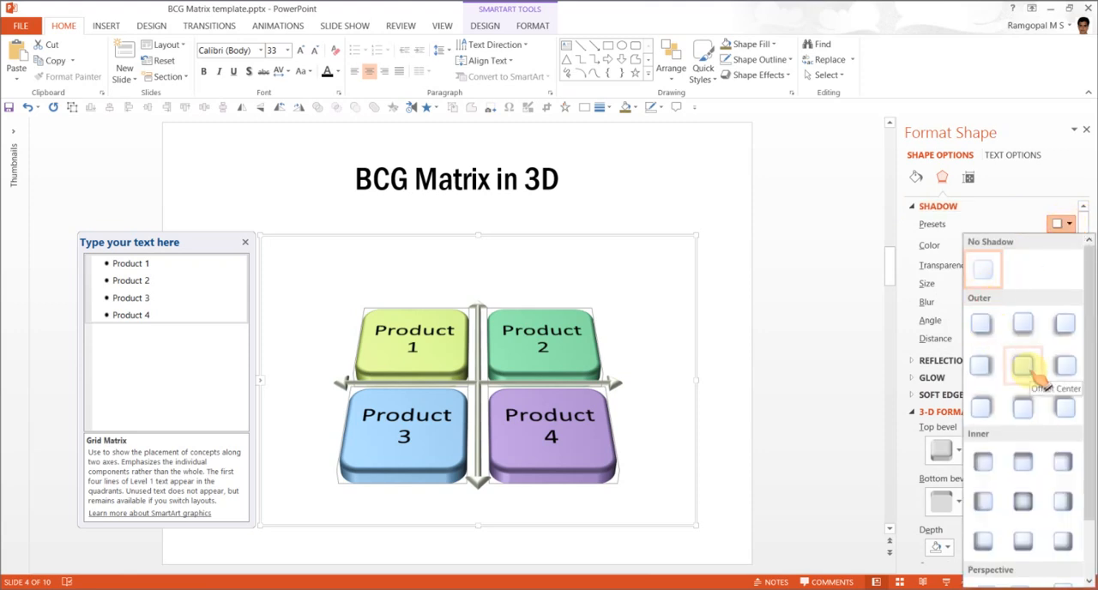
Apply an Outer Center shadow and enlarge its size to 112%
left_click(1023, 369)
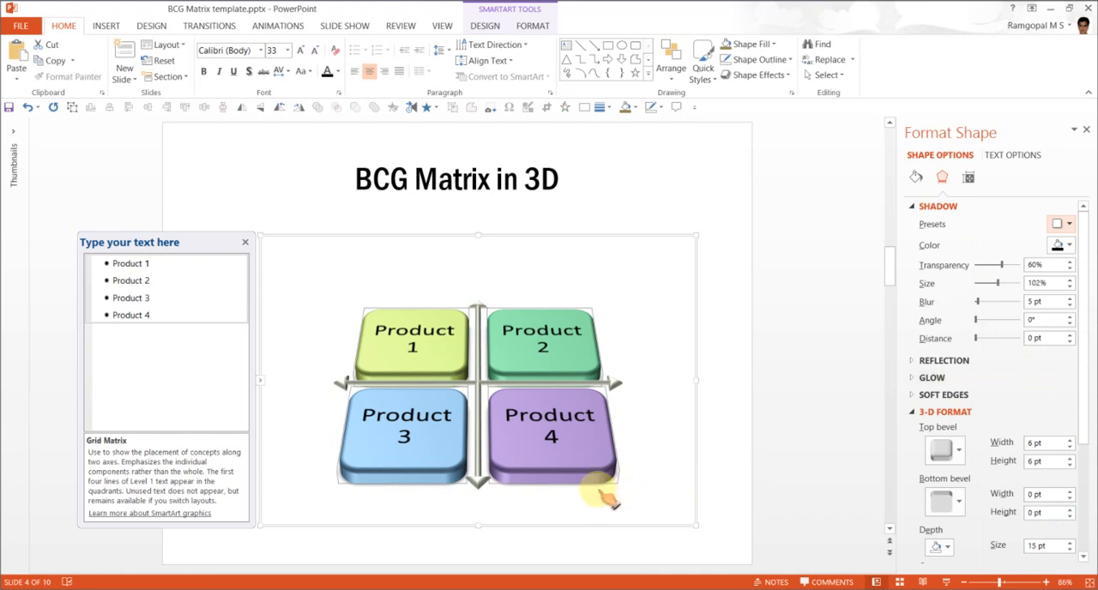
mouse_move(412, 494)
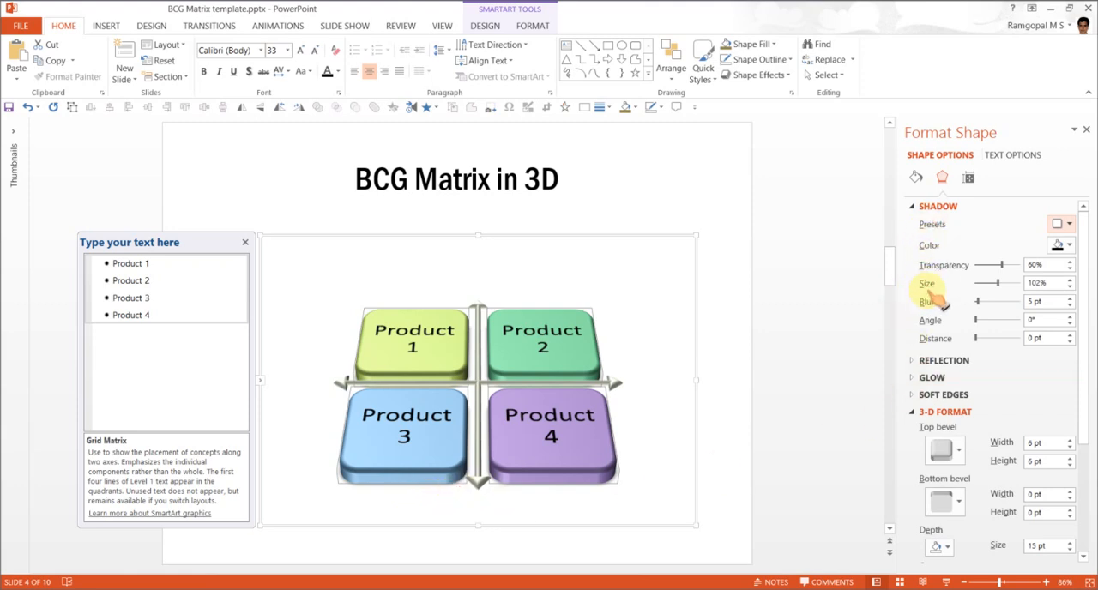
triple_click(1043, 283)
type("112")
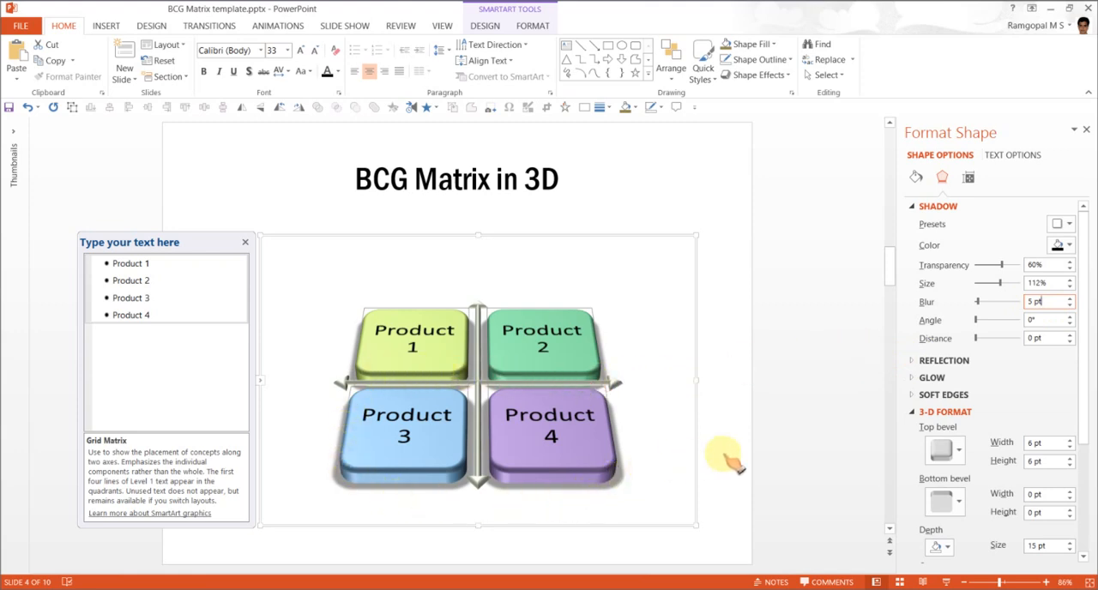
mouse_move(736, 401)
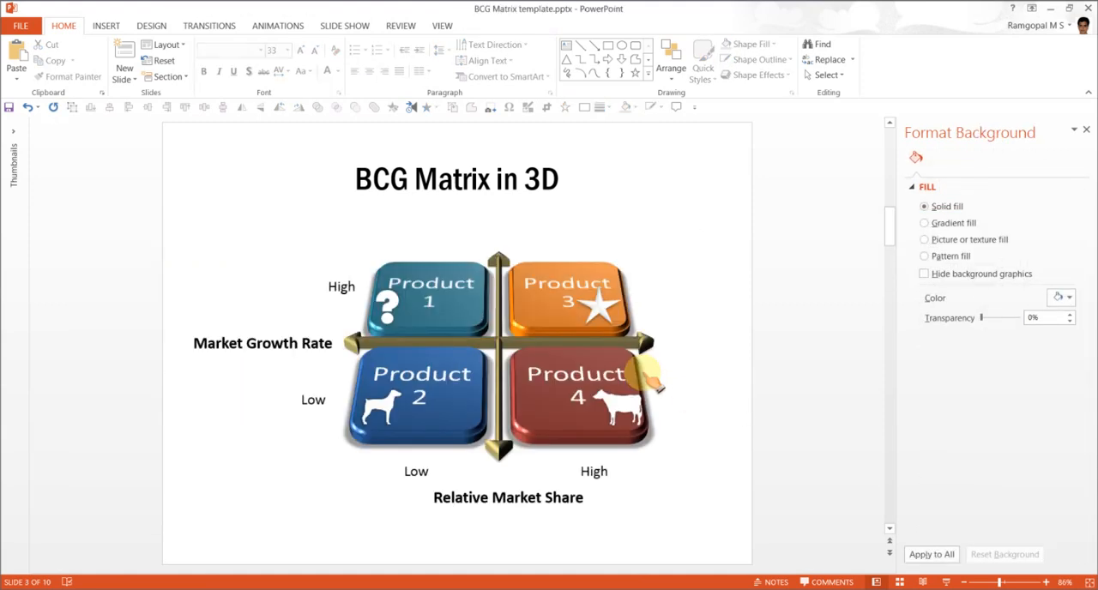
Paste the axis text boxes and position the High and Low labels beside the matrix
left_click(261, 343)
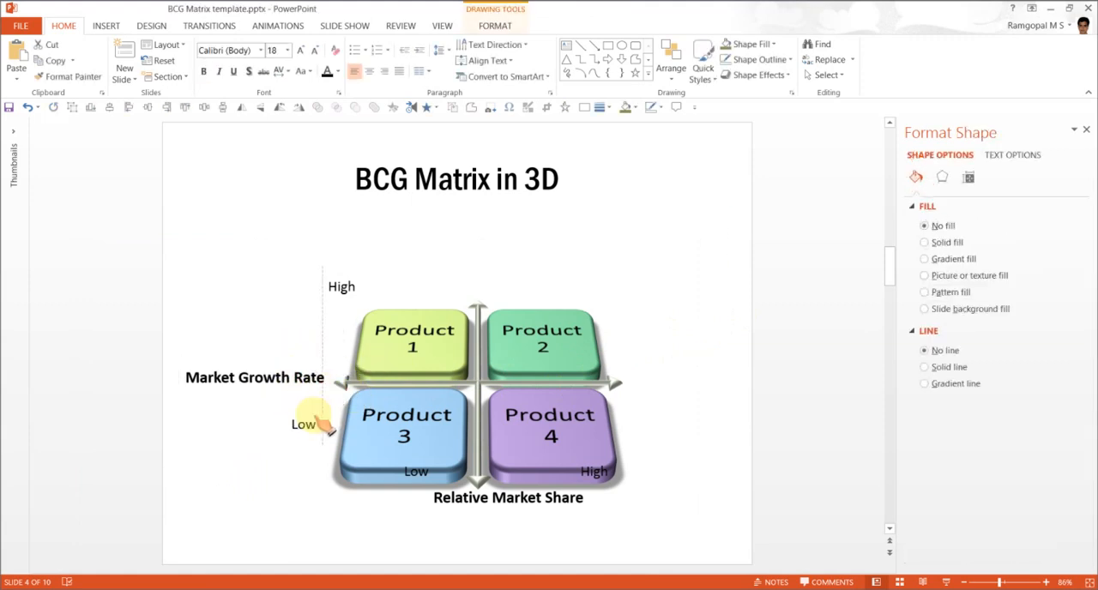
left_click(340, 289)
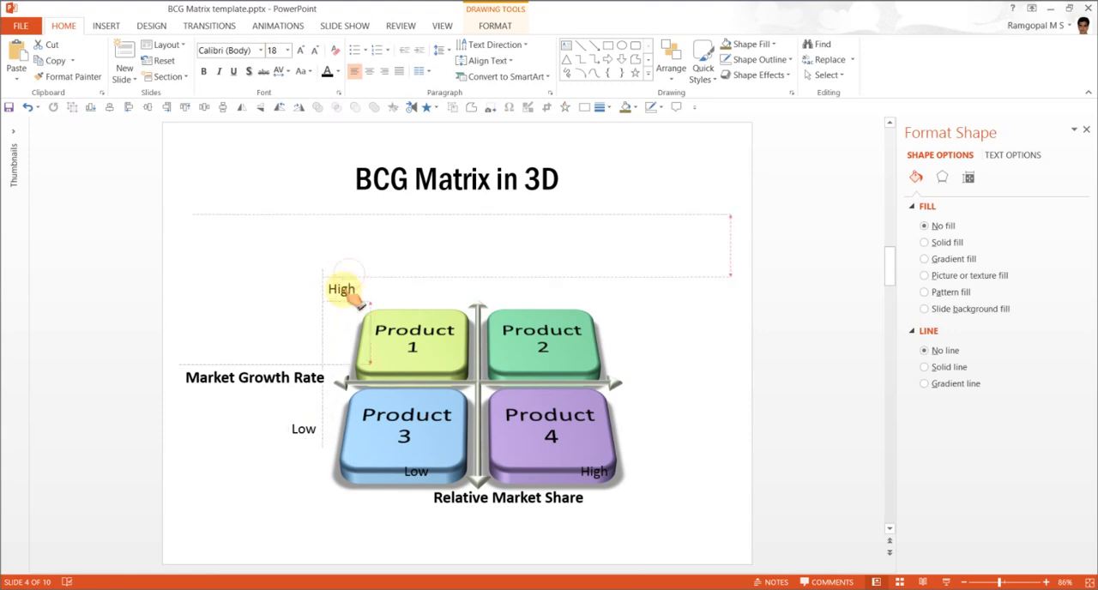
left_click_drag(343, 288, 330, 327)
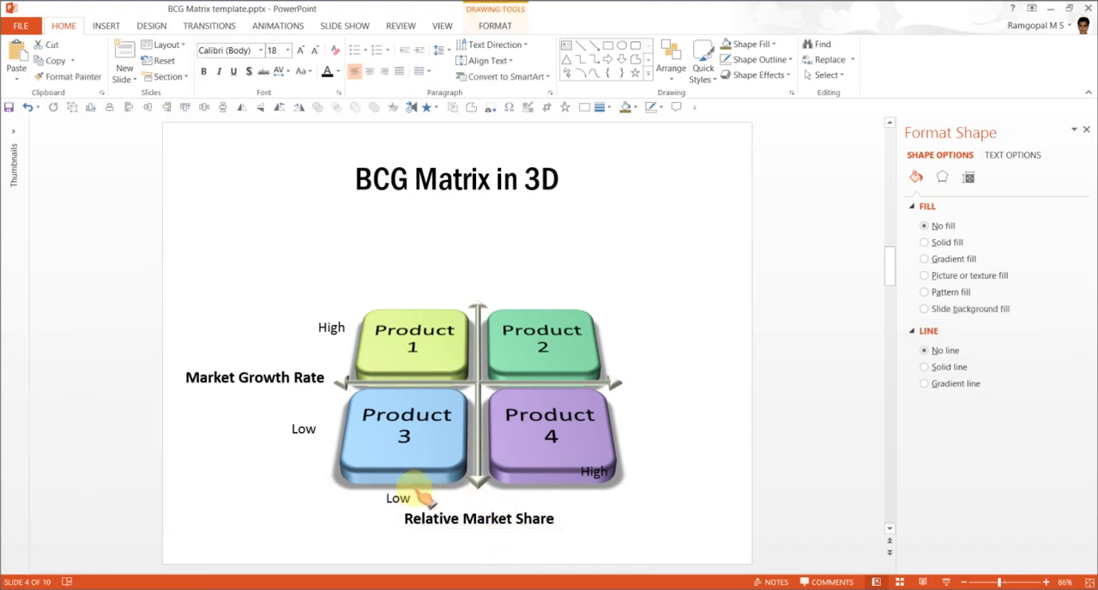
left_click(399, 497)
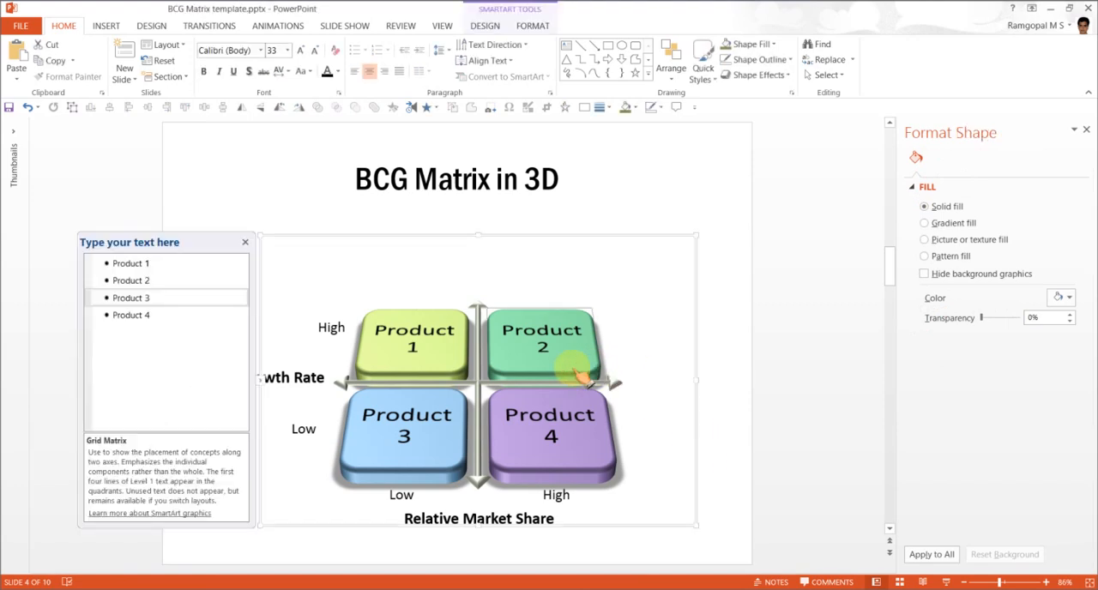
left_click(416, 340)
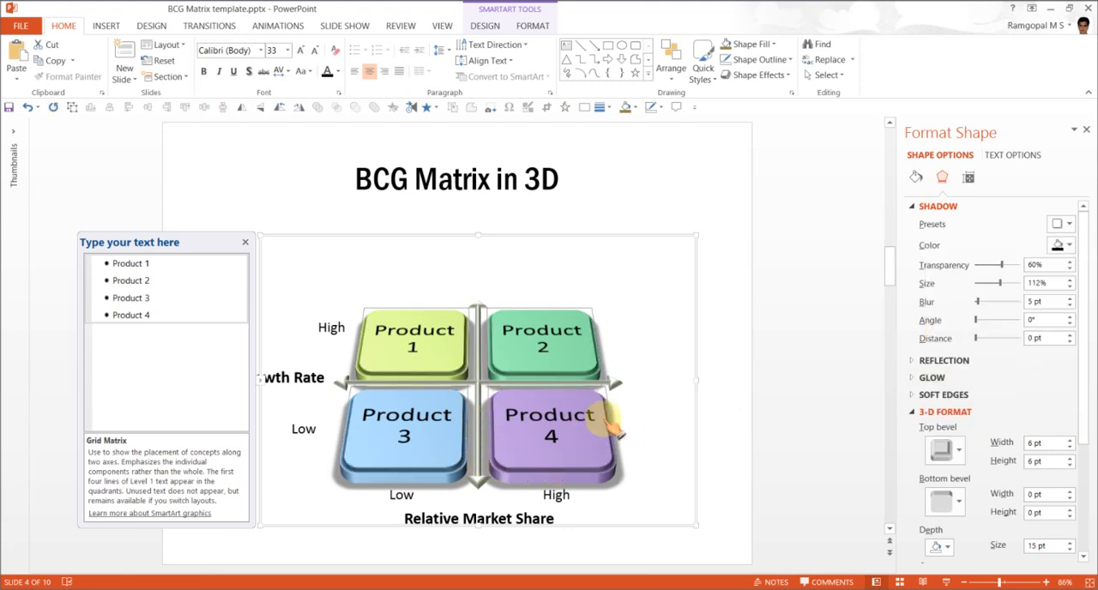
mouse_move(738, 412)
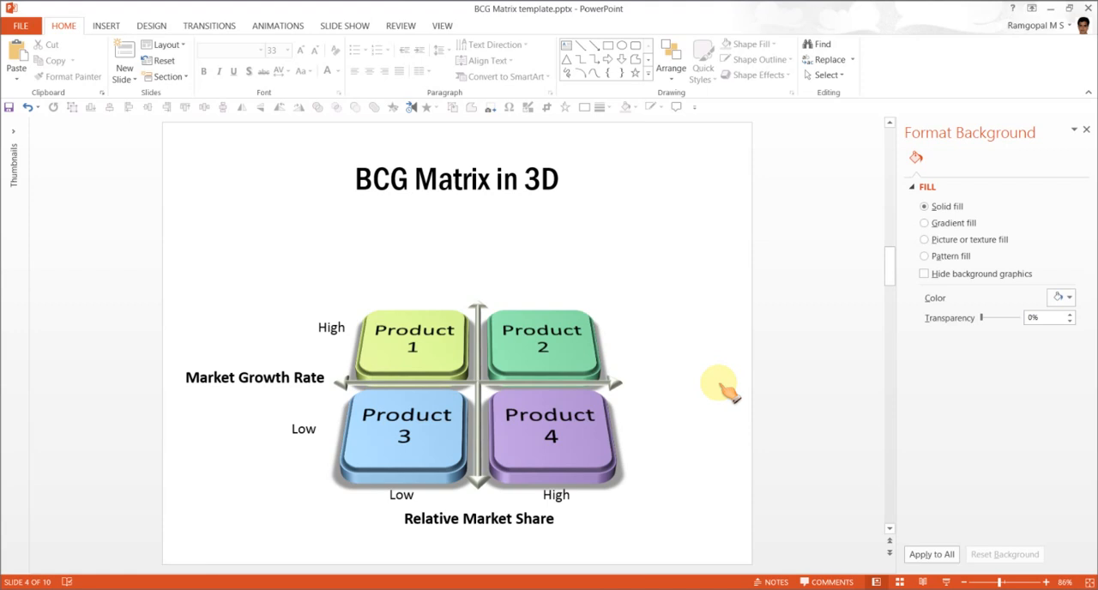
mouse_move(683, 360)
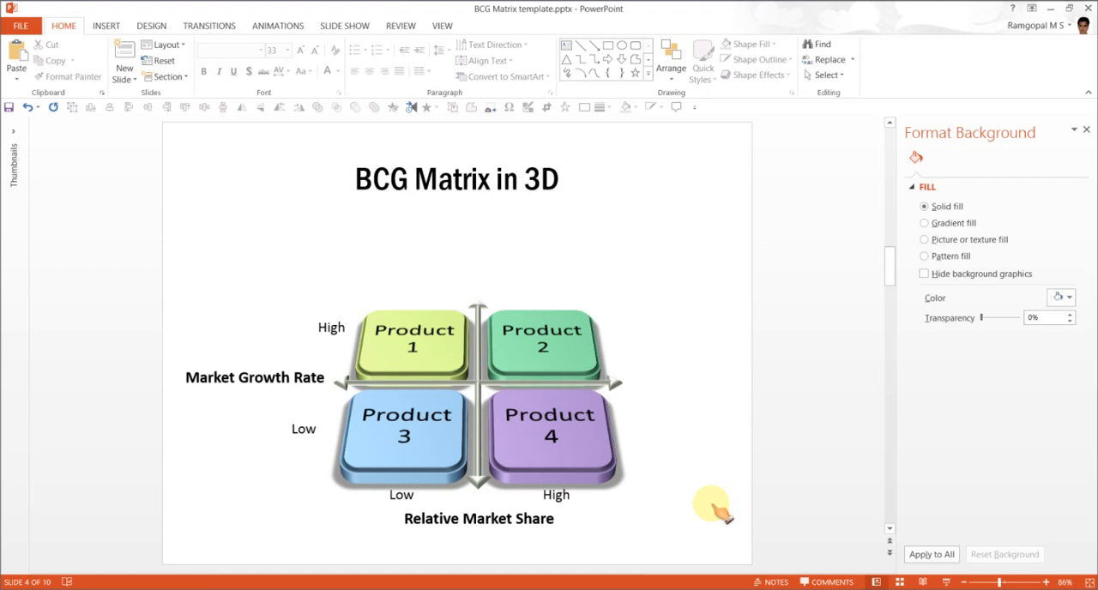
mouse_move(175, 271)
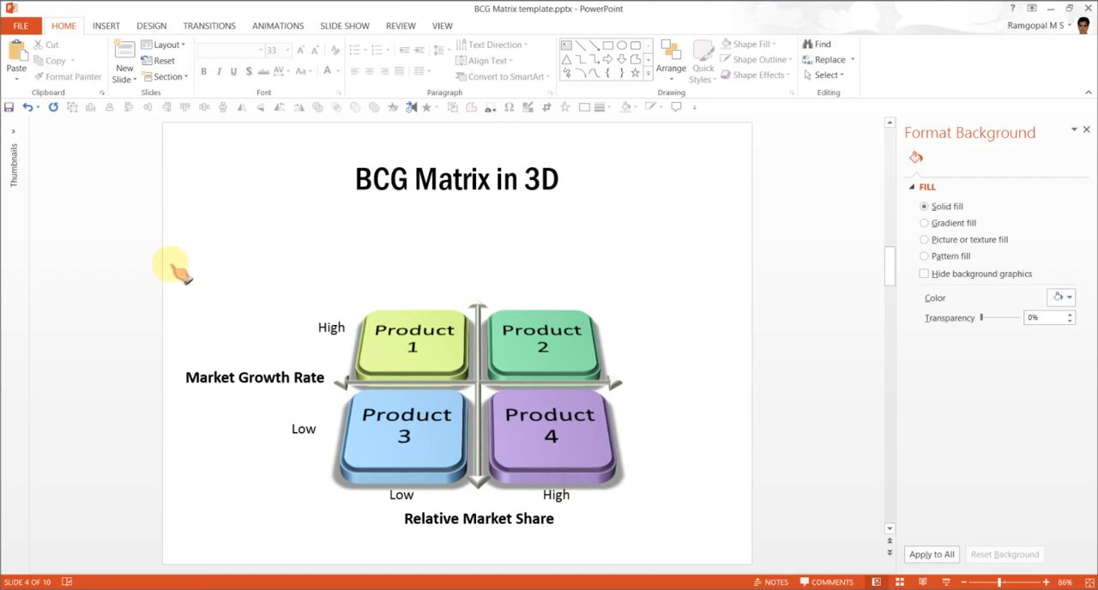
Shift the matrix and labels upward, then select the Relative Market Share title
left_click(570, 360)
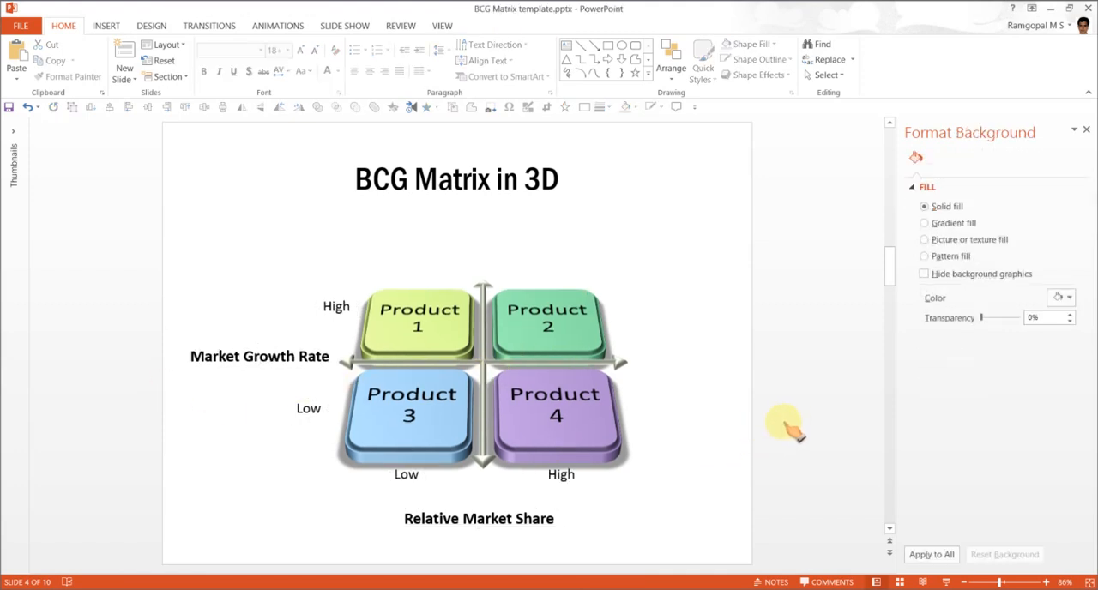
left_click(479, 518)
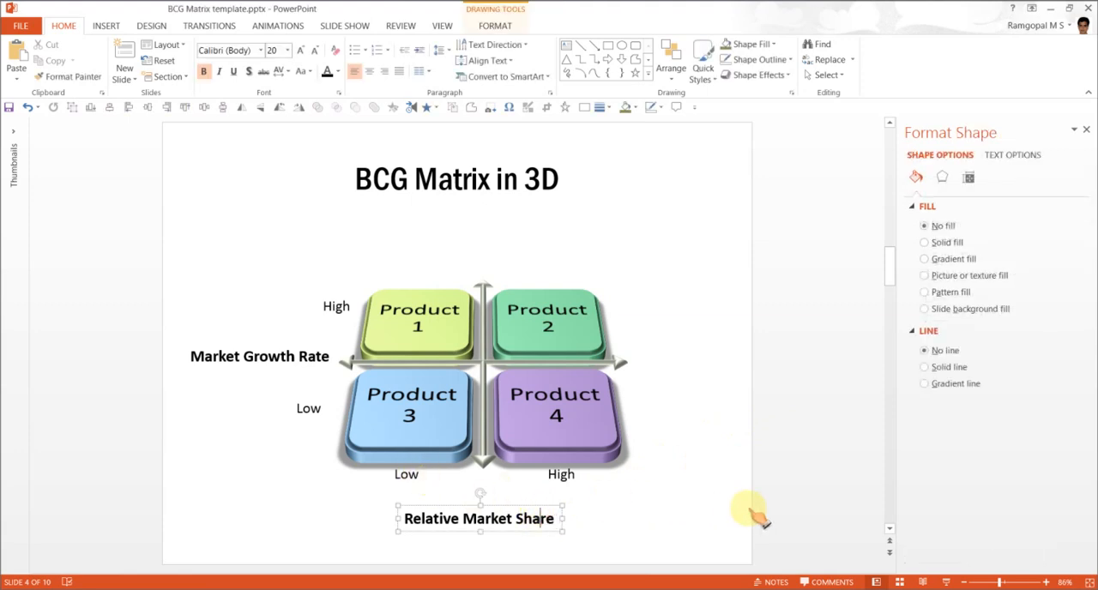